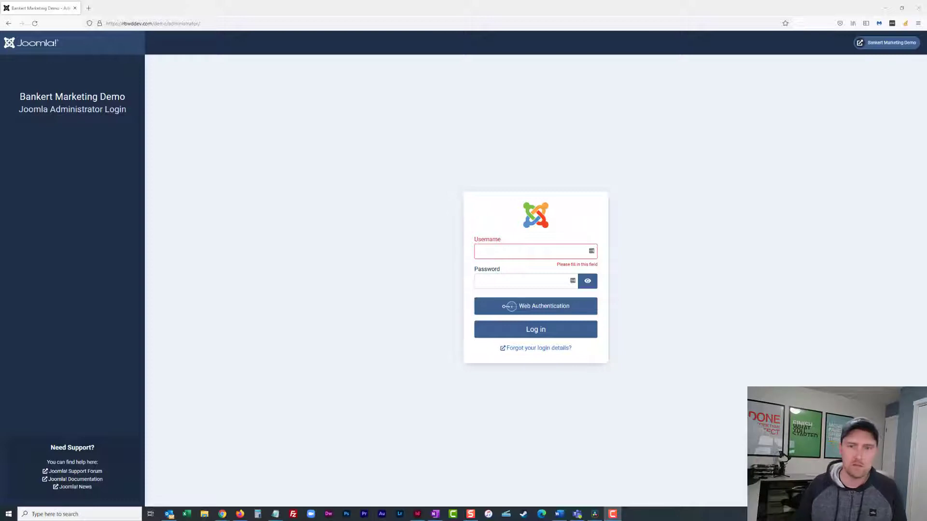
pyautogui.moveTo(510, 139)
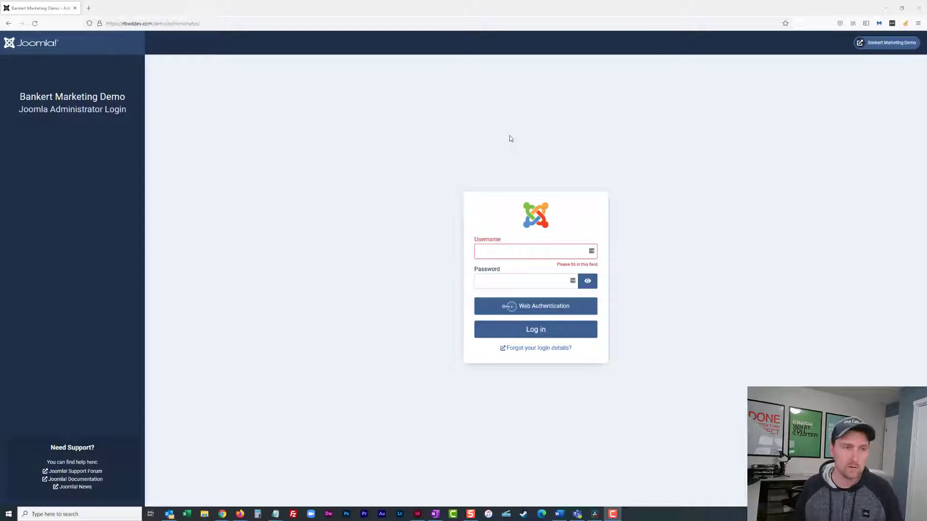
pyautogui.moveTo(349, 134)
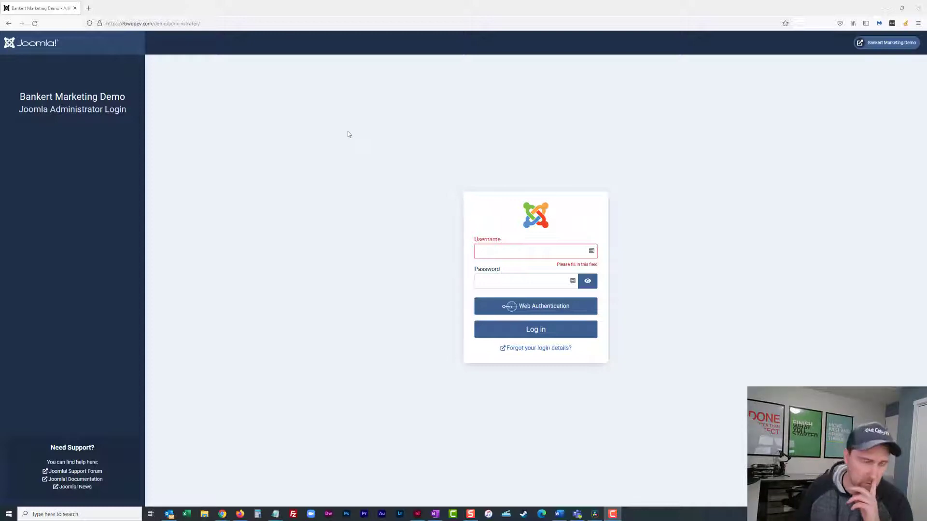
pyautogui.moveTo(224, 107)
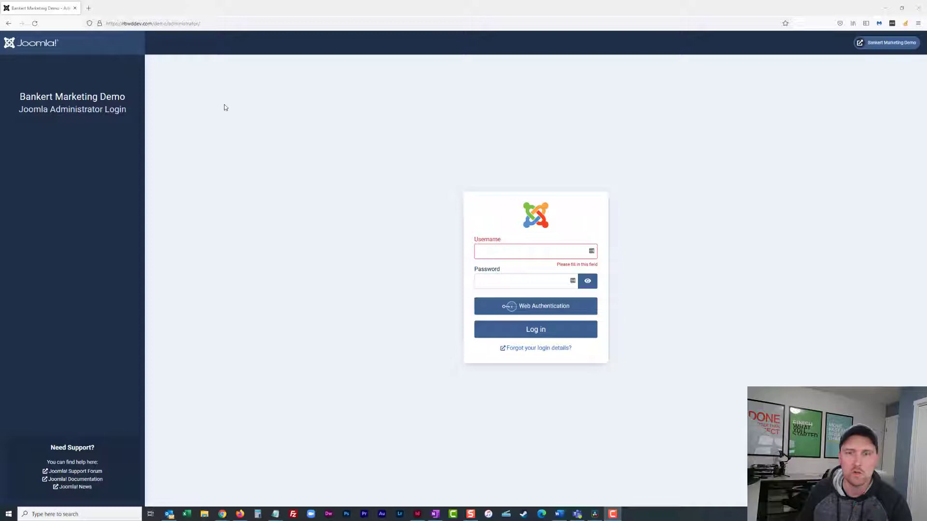
pyautogui.moveTo(482, 150)
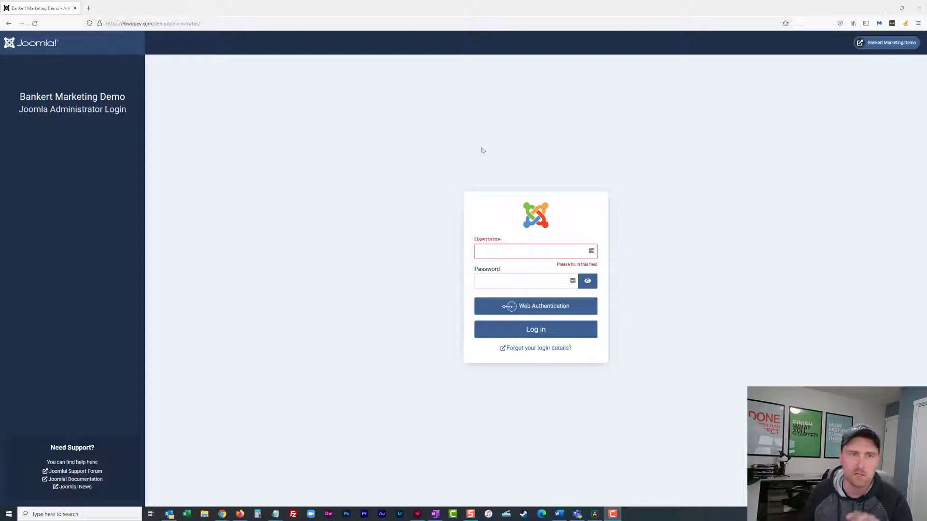
pyautogui.moveTo(440, 177)
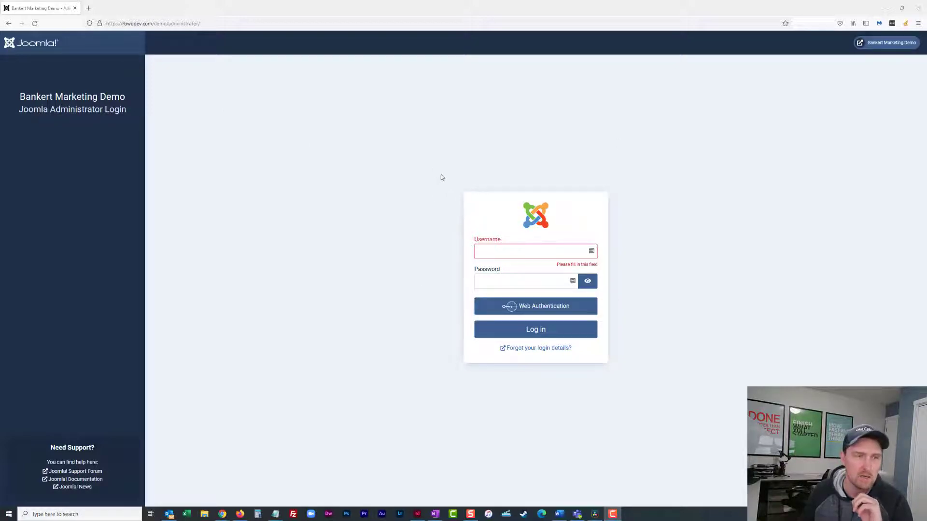
pyautogui.moveTo(446, 176)
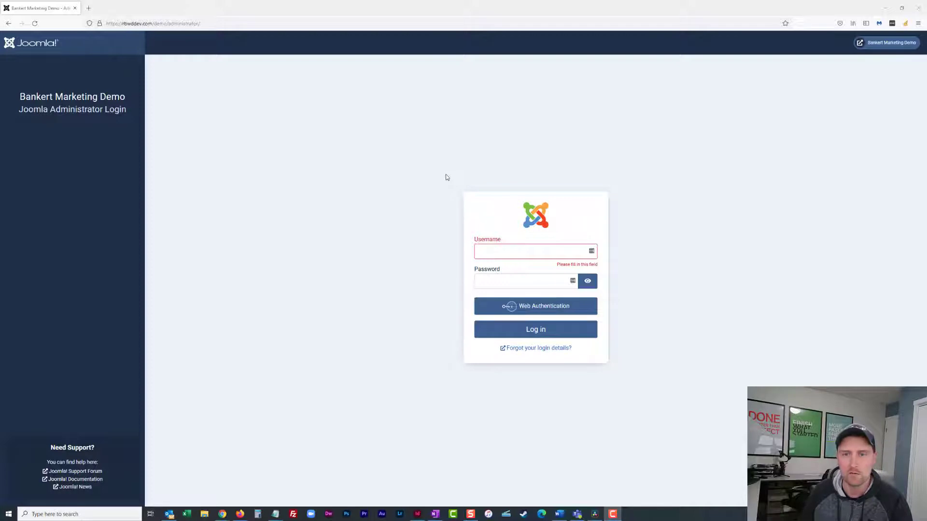
pyautogui.moveTo(223, 373)
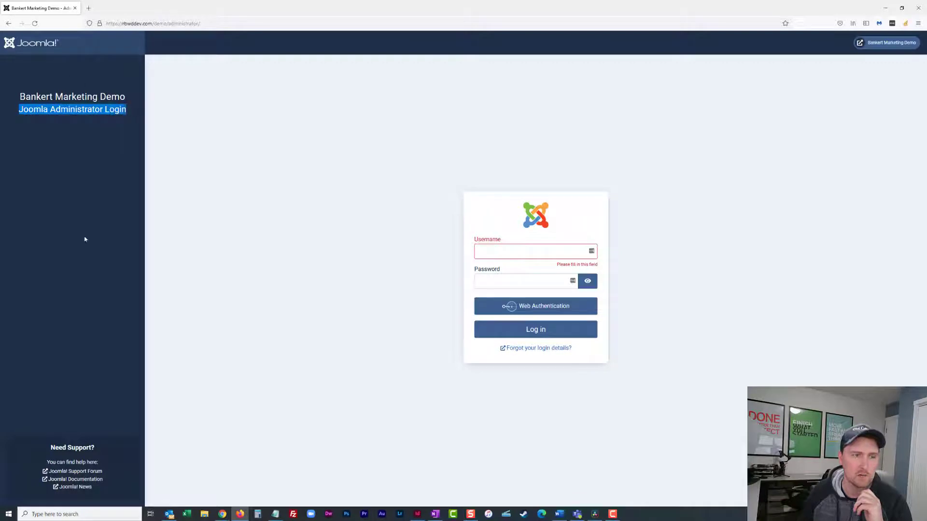
pyautogui.moveTo(111, 510)
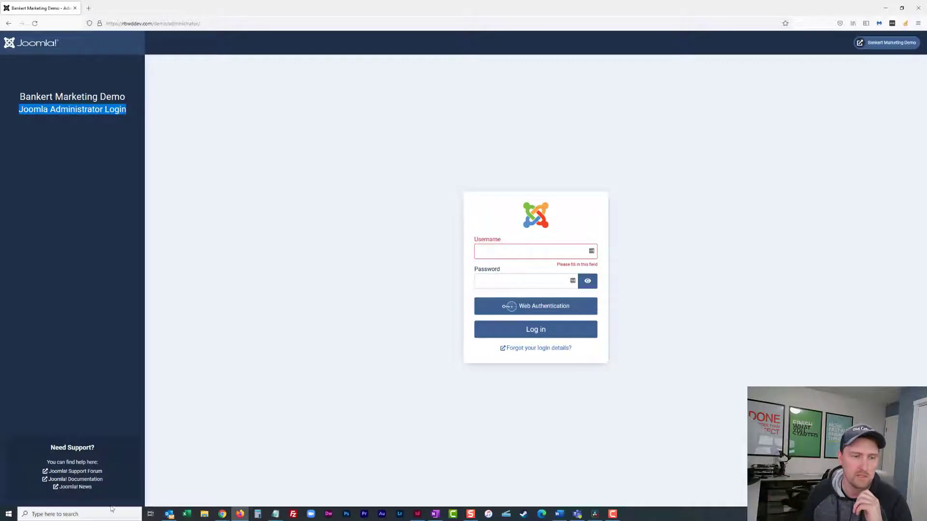
pyautogui.moveTo(337, 258)
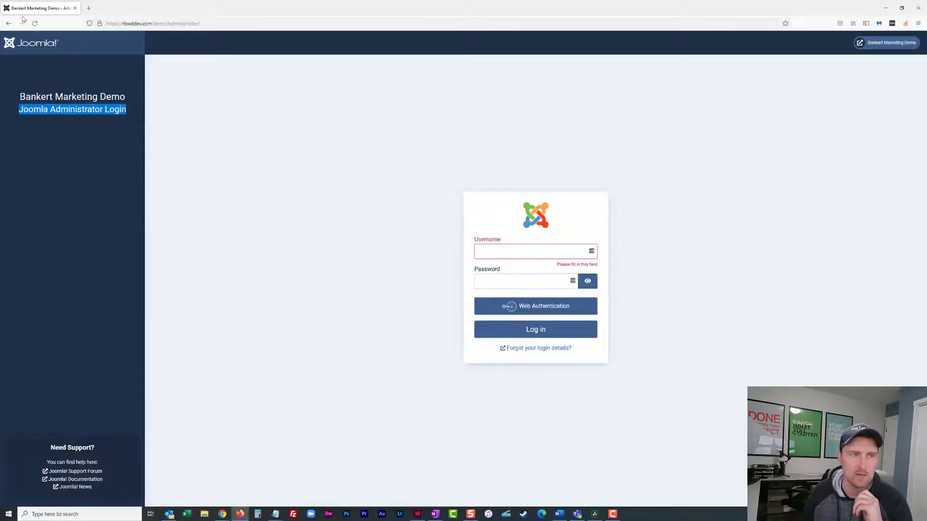
pyautogui.moveTo(389, 187)
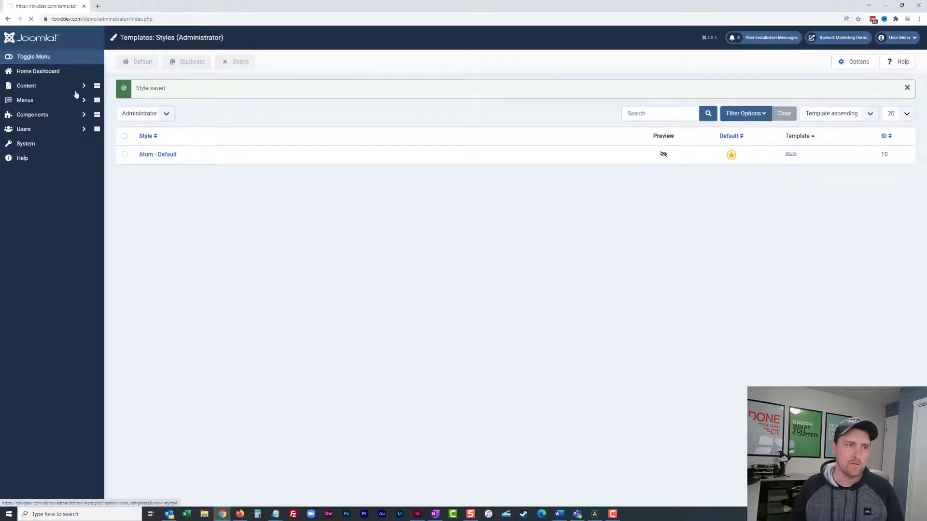
# Navigate via the Home and System dashboards to the administrator template styles list
pyautogui.click(38, 71)
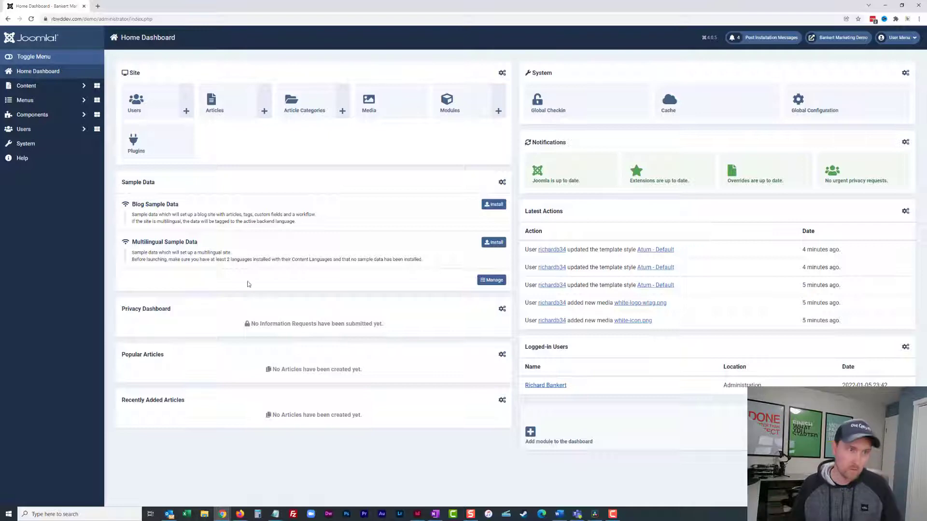
pyautogui.click(25, 142)
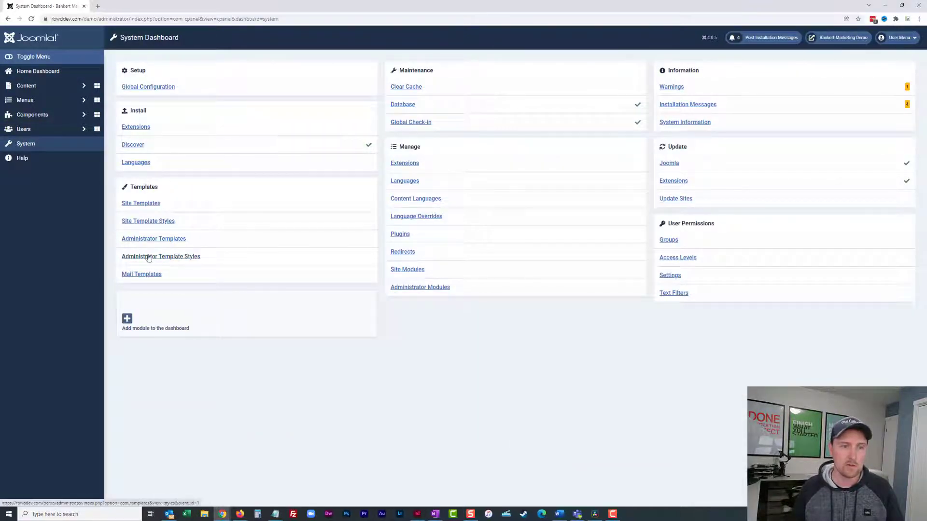
pyautogui.click(160, 256)
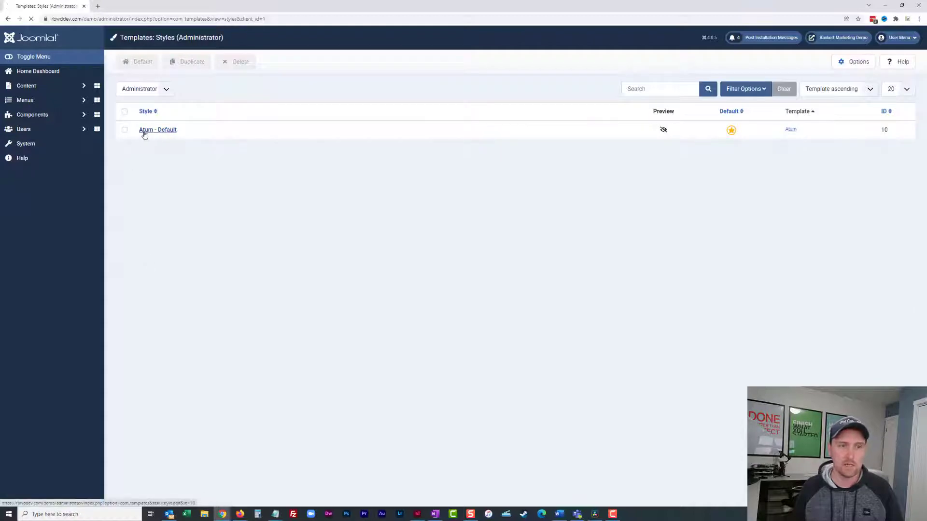
# Open Atum - Default for editing and review its Colour Settings before returning to Details
pyautogui.click(157, 129)
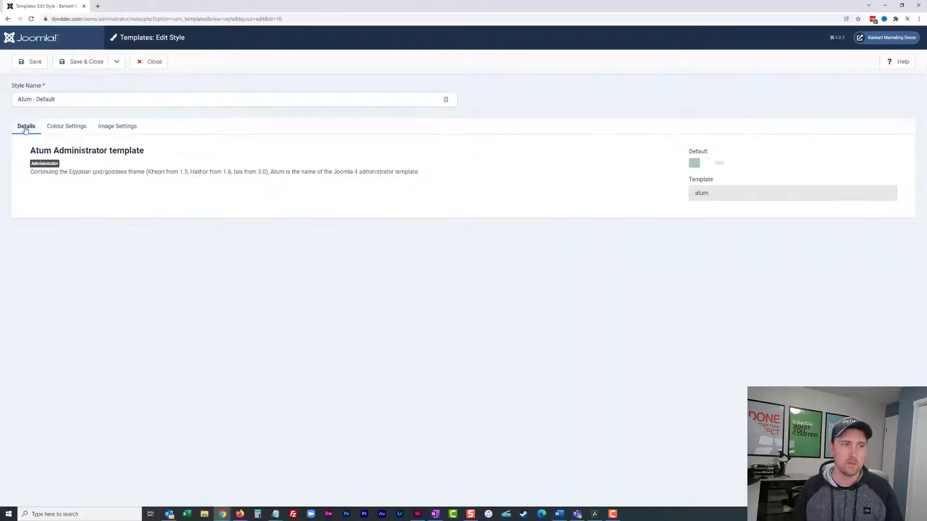
pyautogui.moveTo(87, 126)
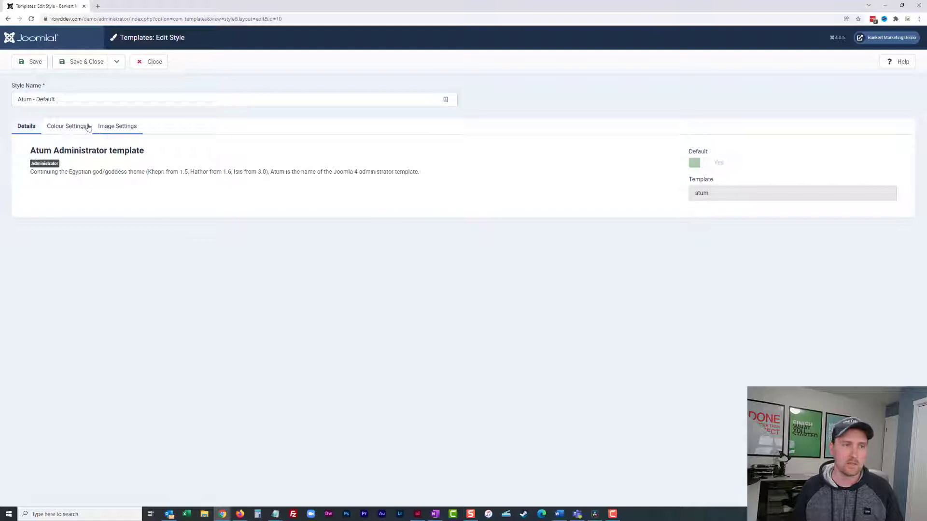
pyautogui.click(67, 126)
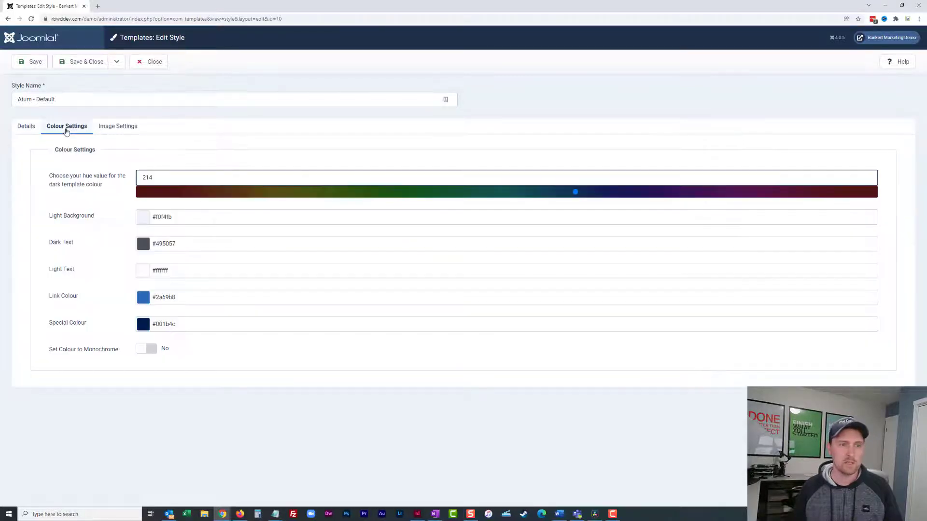
pyautogui.moveTo(119, 232)
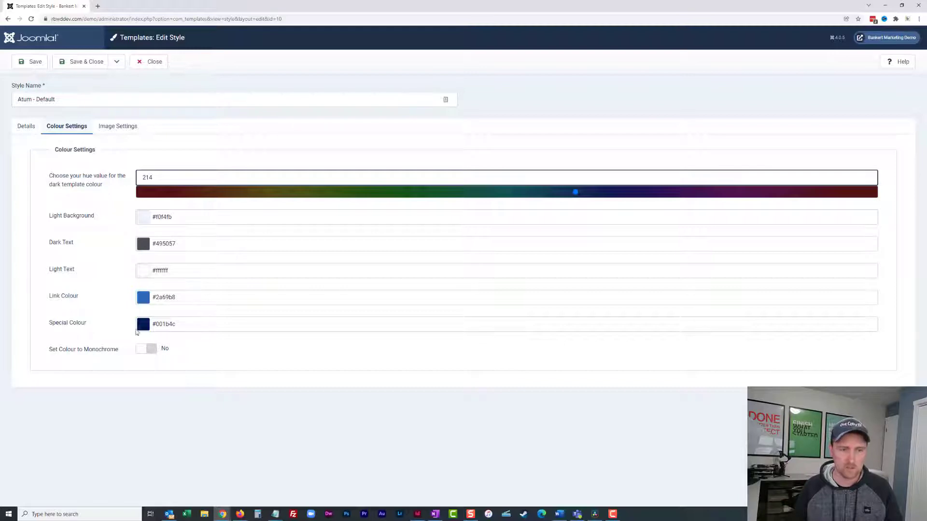
pyautogui.click(26, 126)
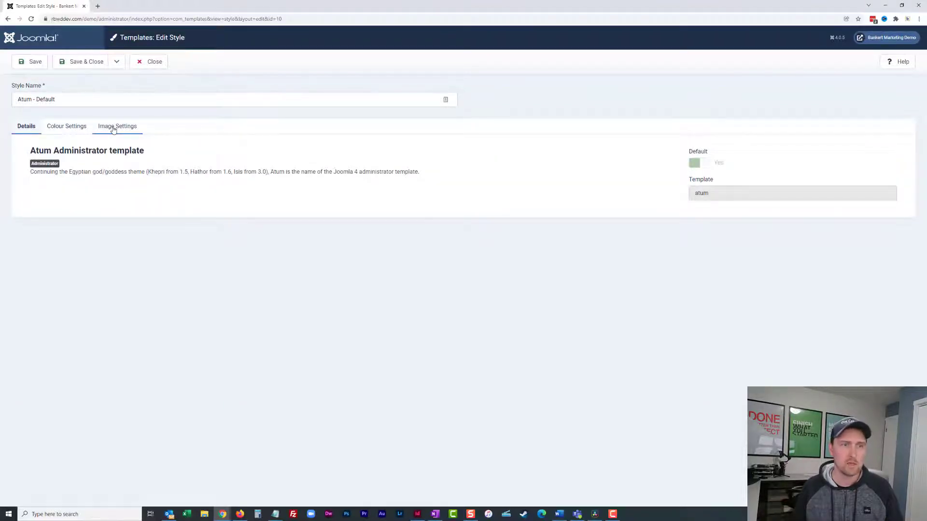
# In Image Settings, set the Login Logo to web-logo-withtag.png, the Bankert logo with tagline
pyautogui.click(117, 126)
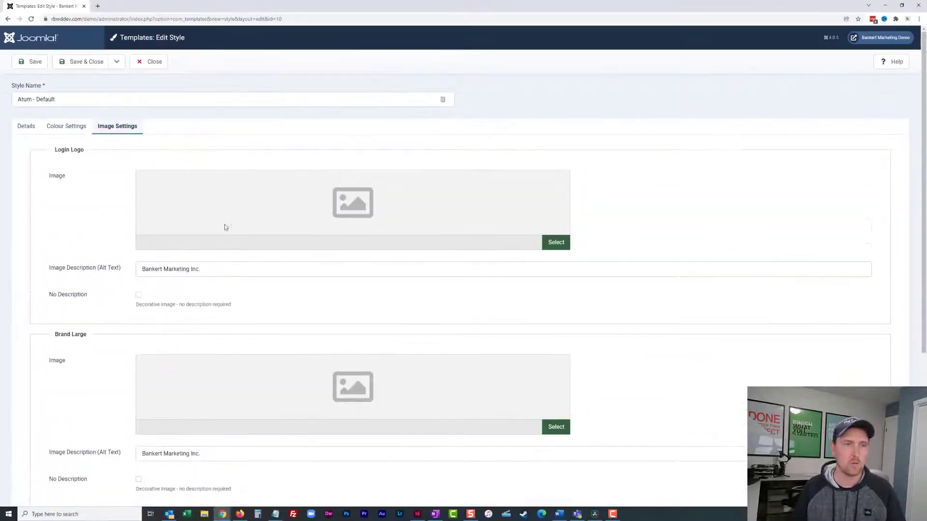
pyautogui.moveTo(436, 257)
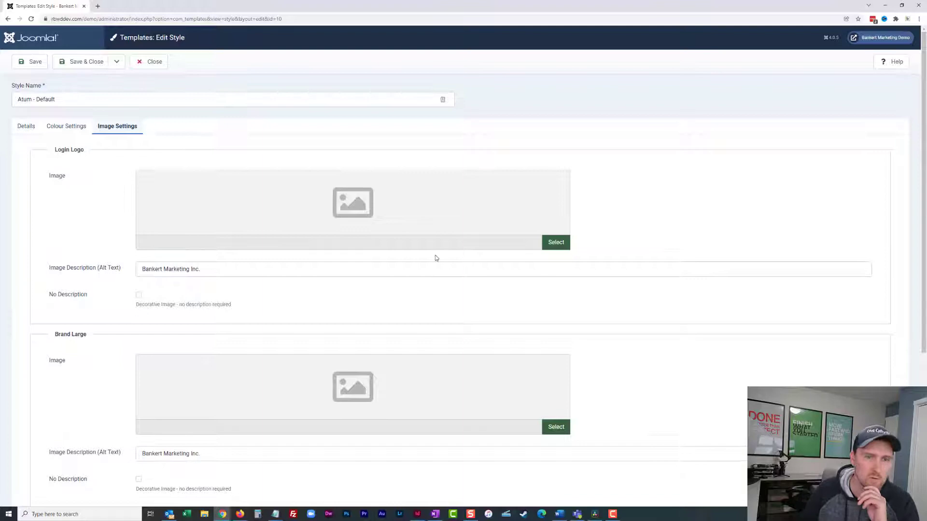
pyautogui.click(555, 242)
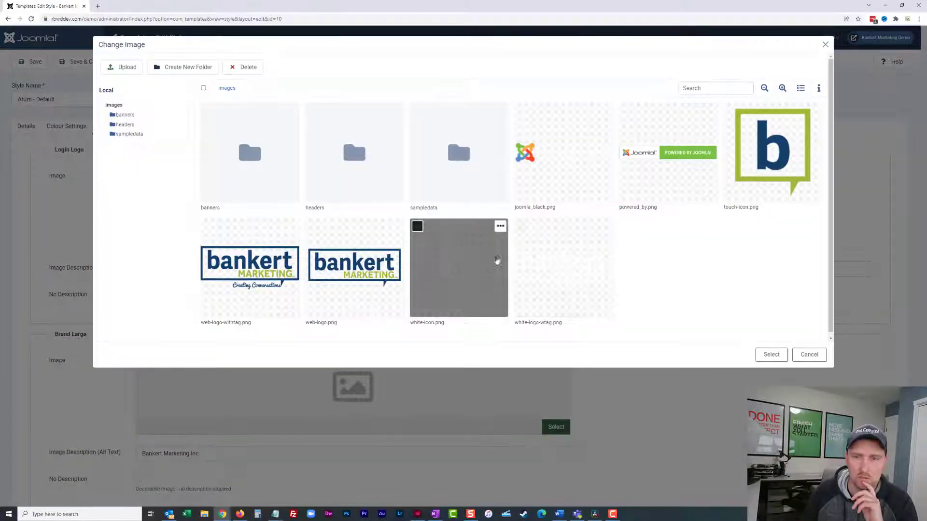
pyautogui.click(249, 266)
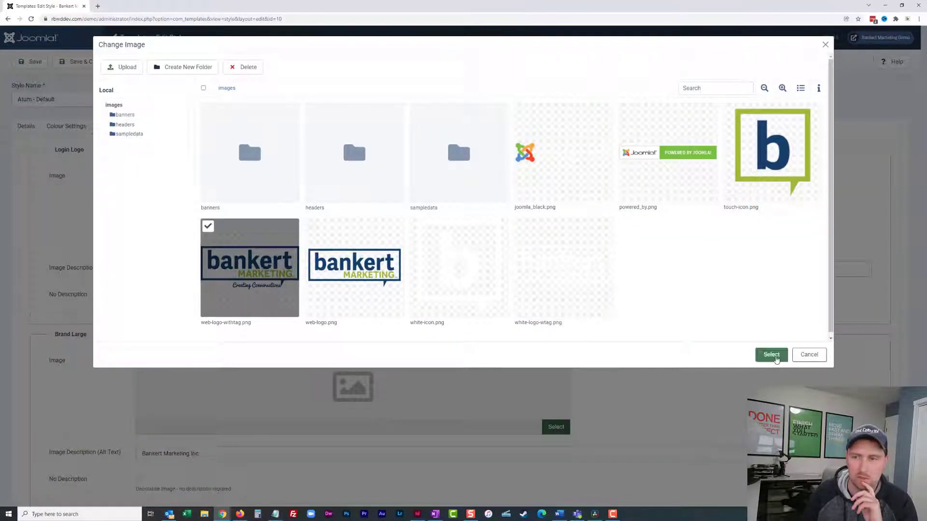
pyautogui.click(771, 353)
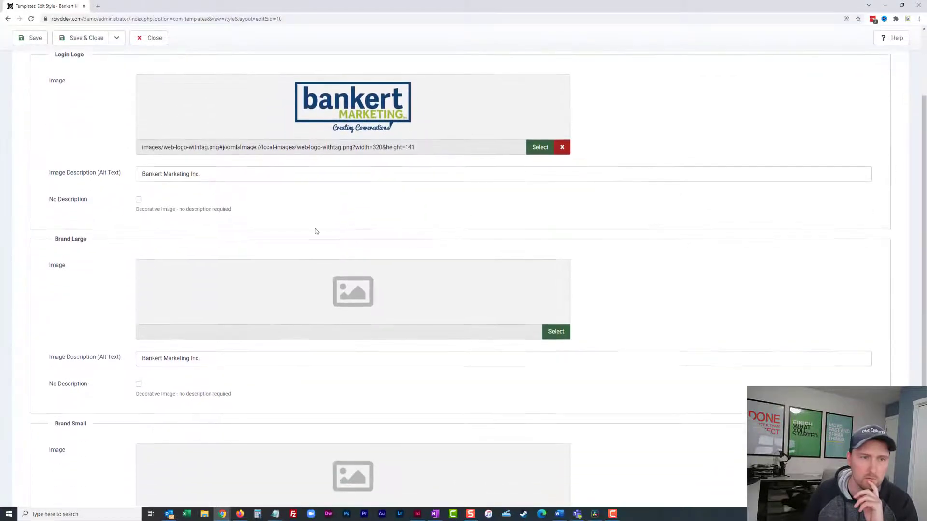
# Set the Brand Large image to white-logo-wtag.png, the white Bankert logo with tagline
pyautogui.scroll(-3)
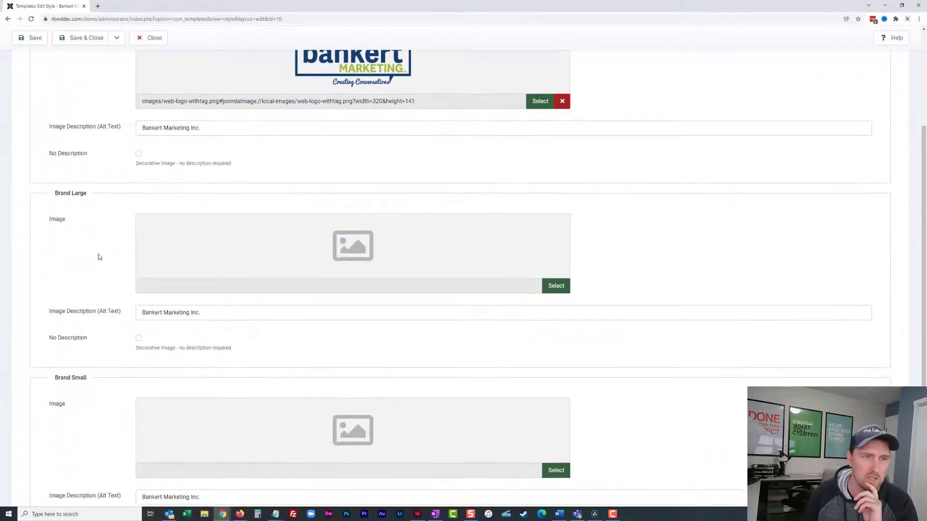
pyautogui.scroll(3)
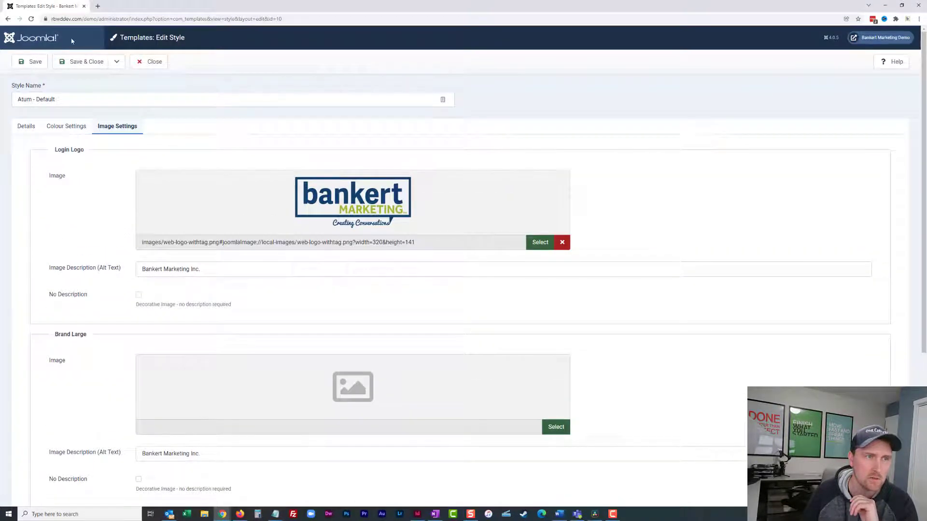
pyautogui.moveTo(555, 427)
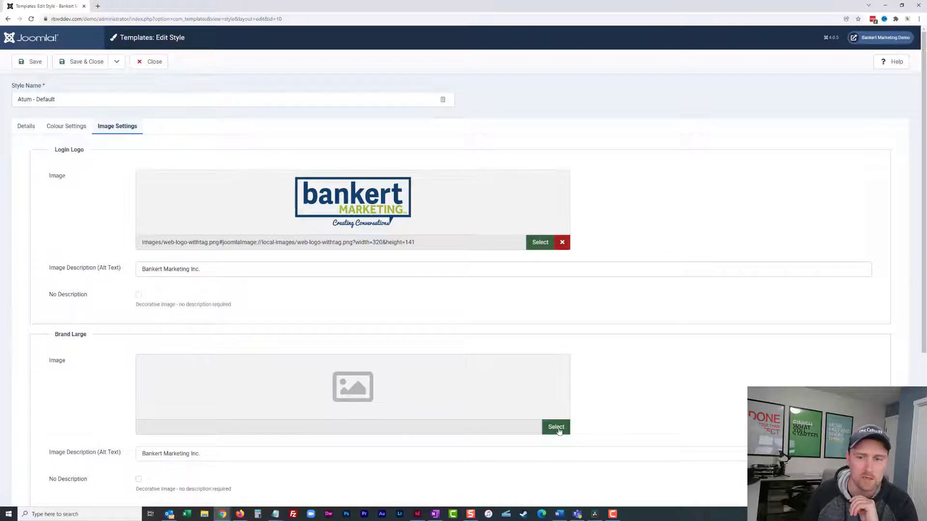
pyautogui.click(555, 426)
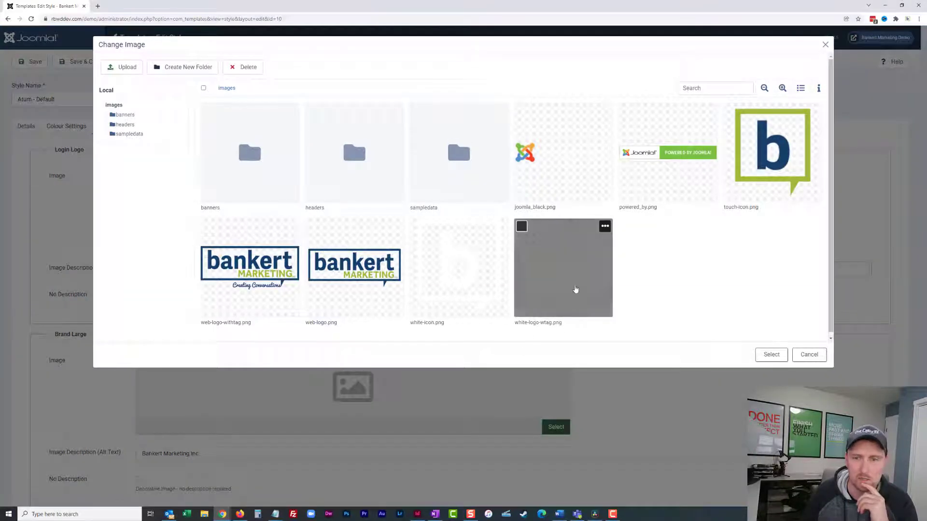
pyautogui.click(771, 354)
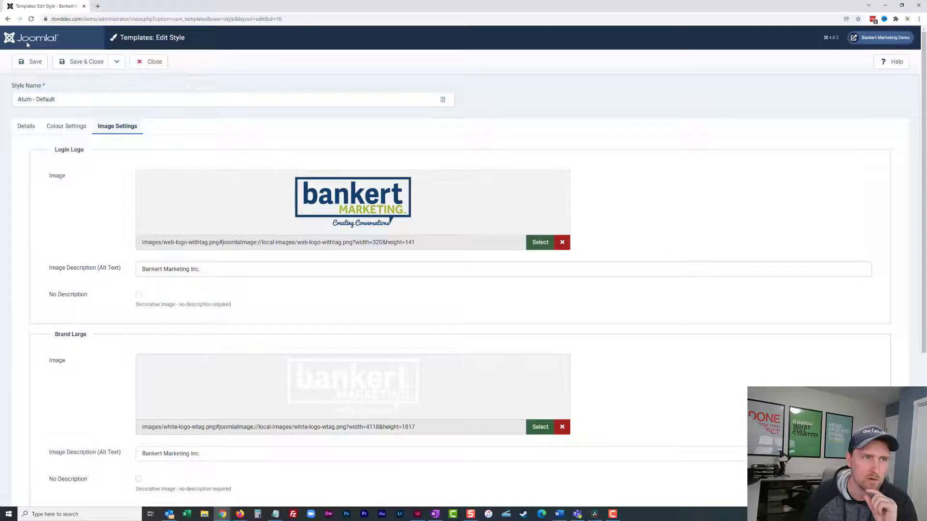
pyautogui.click(184, 6)
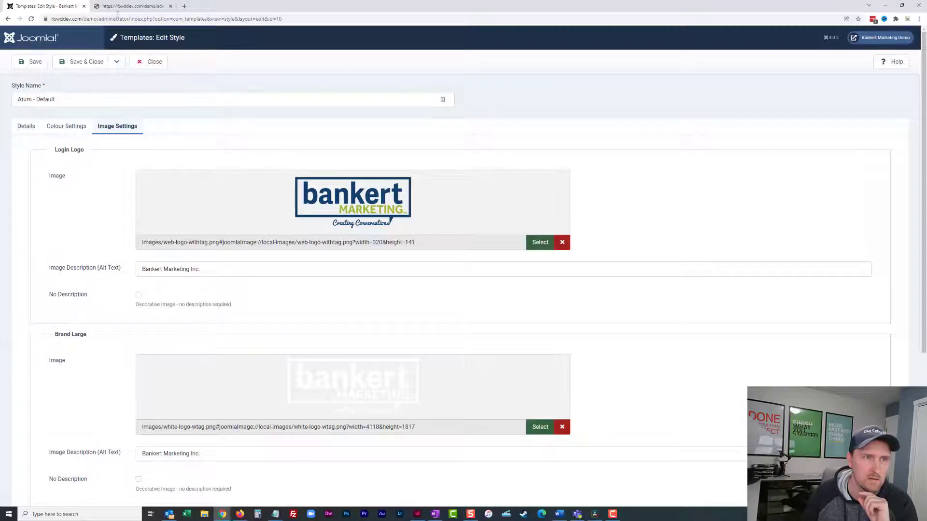
pyautogui.click(133, 6)
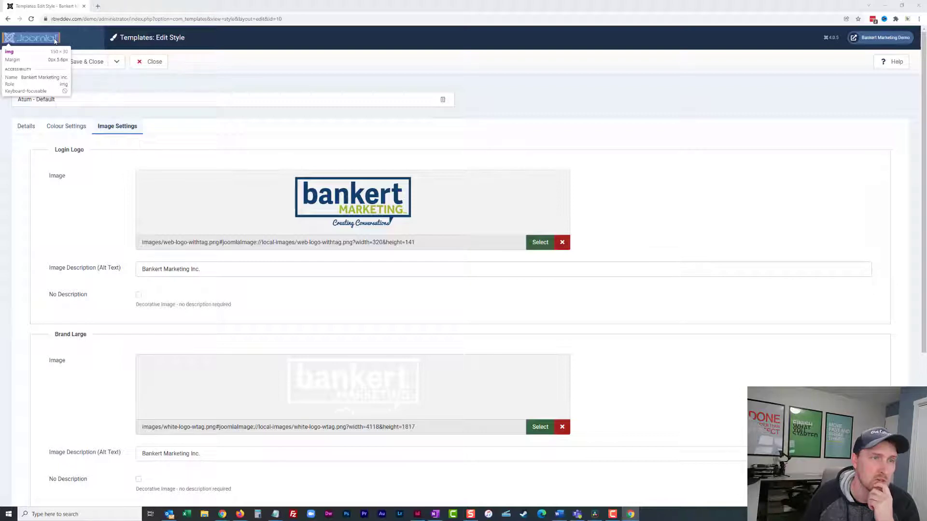
pyautogui.moveTo(53, 41)
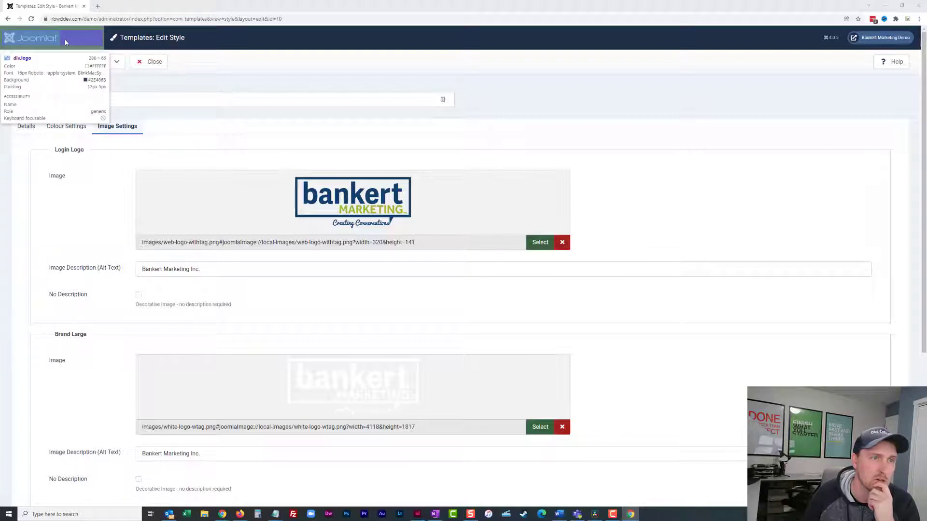
pyautogui.moveTo(33, 38)
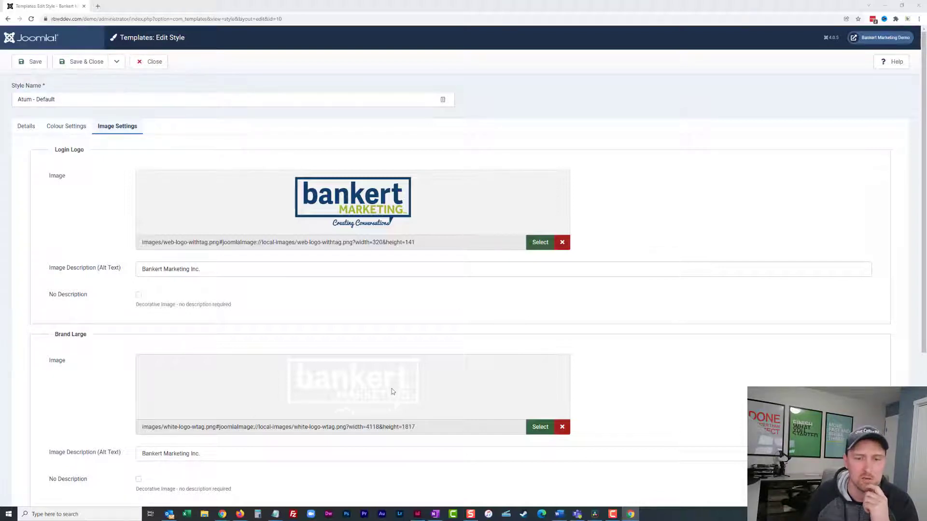
# Set the Brand Small image to white-icon.png, the white Bankert 'b' icon
pyautogui.scroll(-3)
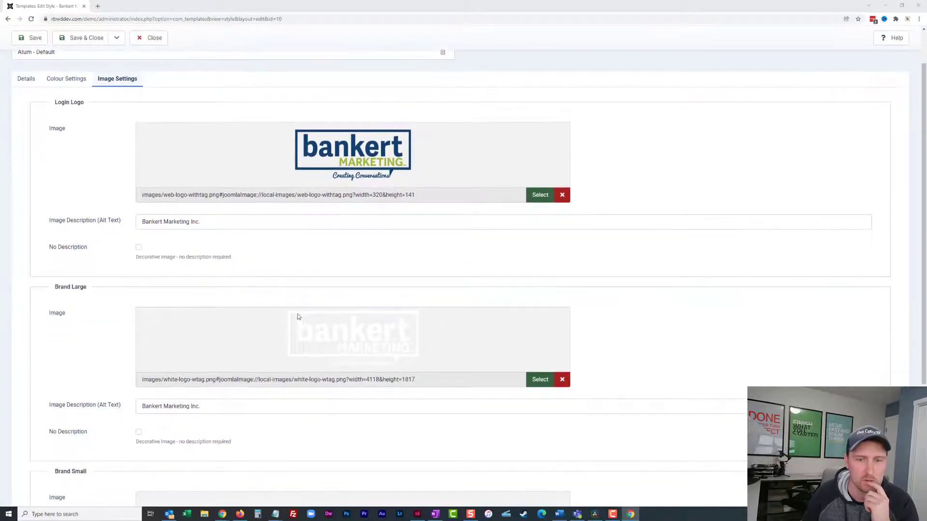
pyautogui.scroll(3)
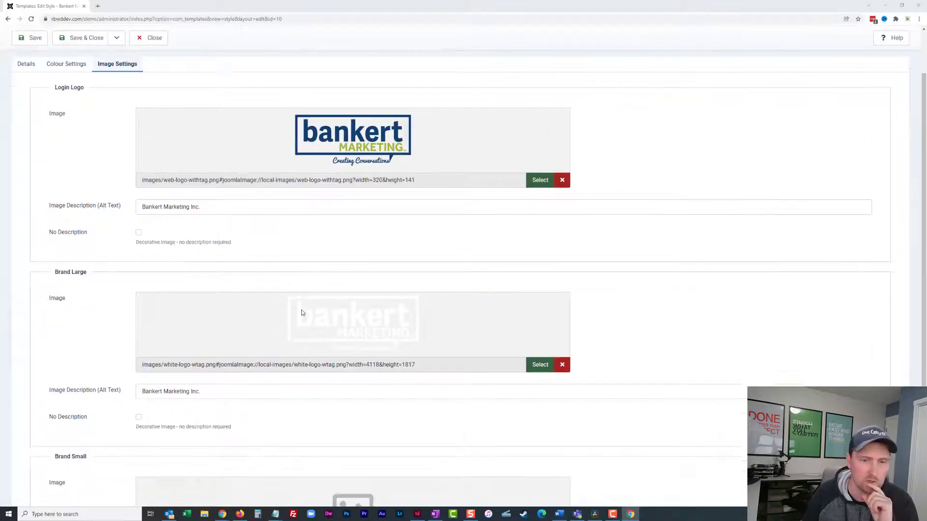
pyautogui.scroll(-3)
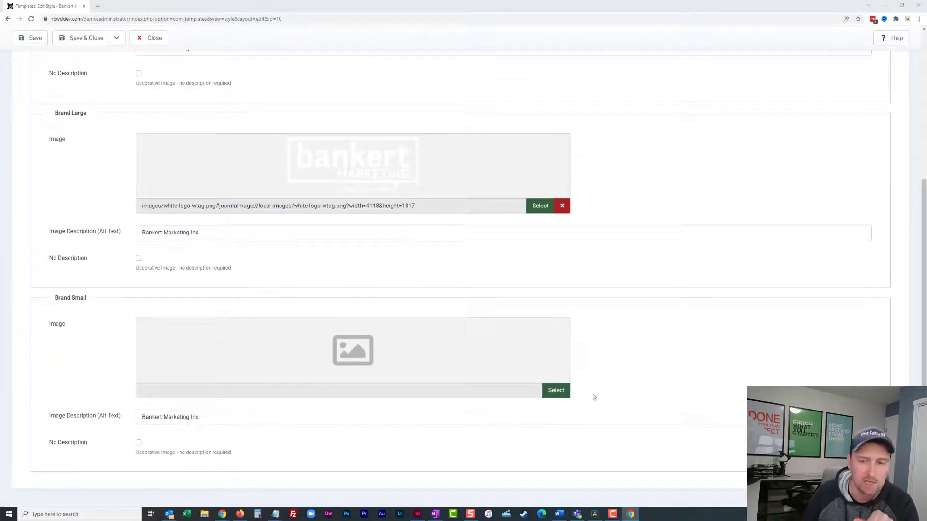
pyautogui.click(555, 390)
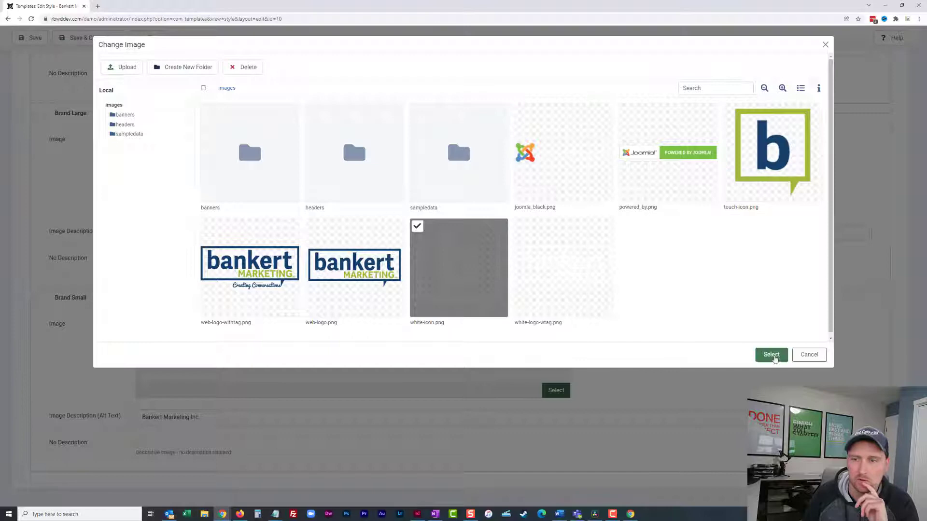
pyautogui.click(770, 355)
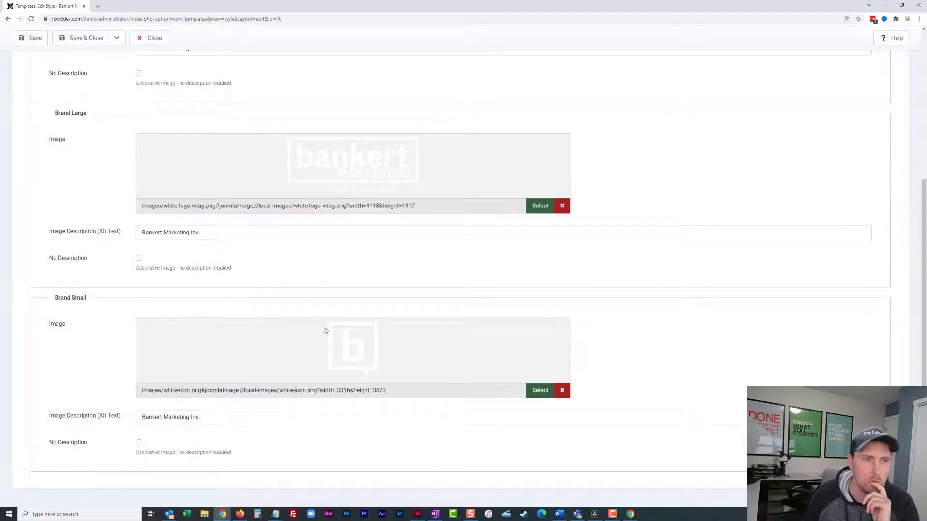
pyautogui.scroll(3)
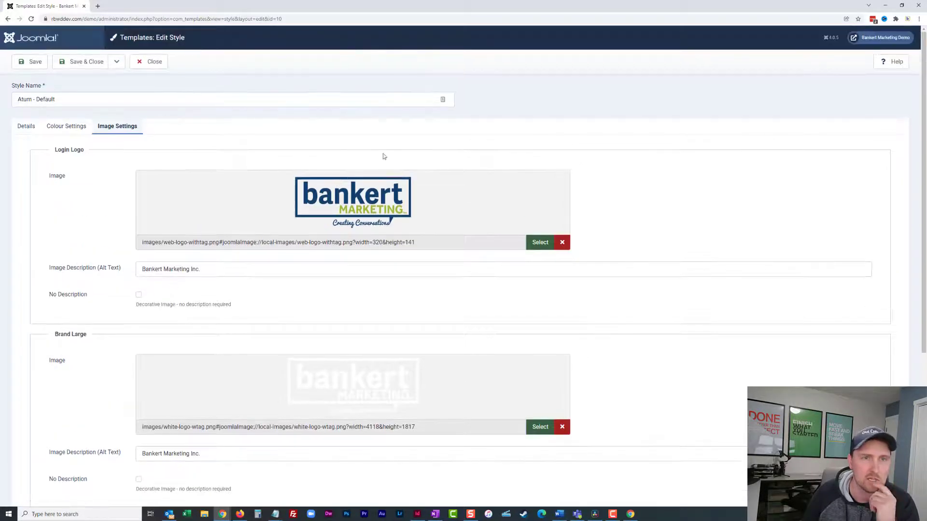
pyautogui.rightClick(382, 156)
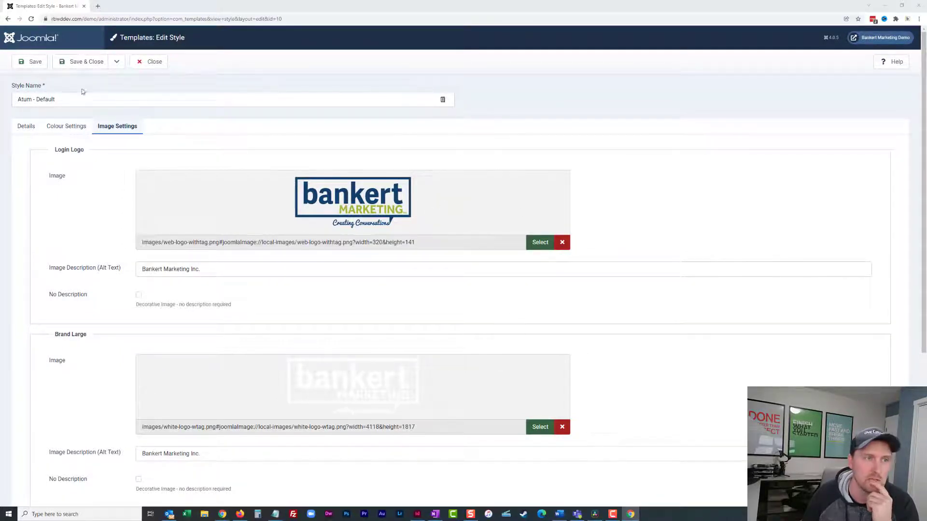
# Save & Close the Atum - Default style so the sidebar shows the Bankert logo
pyautogui.click(29, 61)
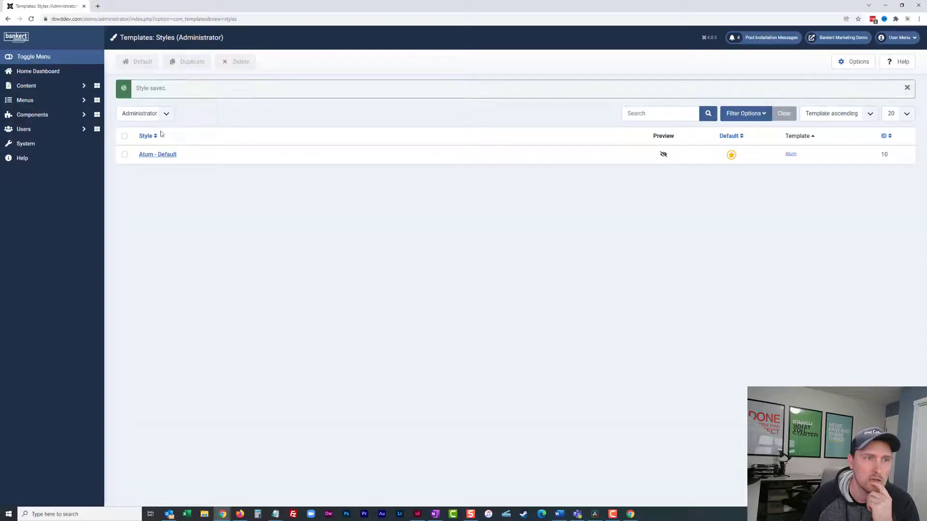
pyautogui.moveTo(16, 36)
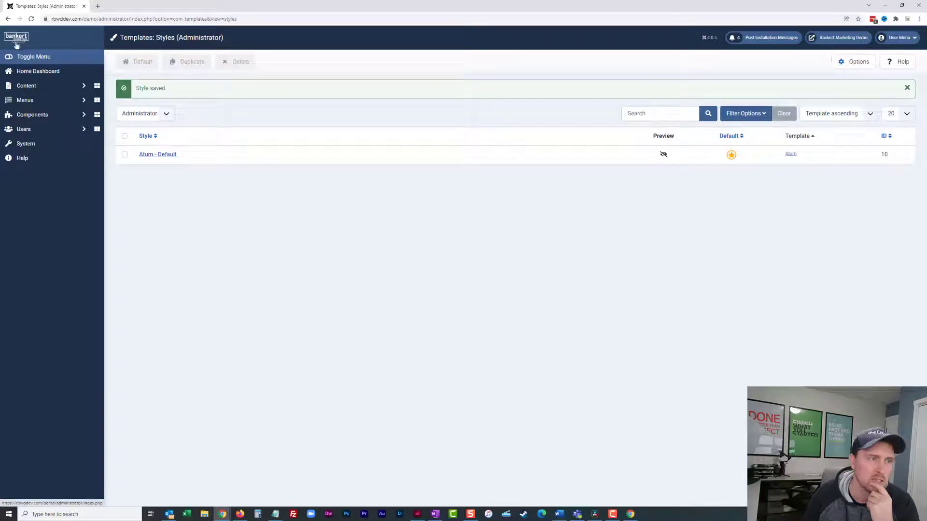
pyautogui.moveTo(224, 193)
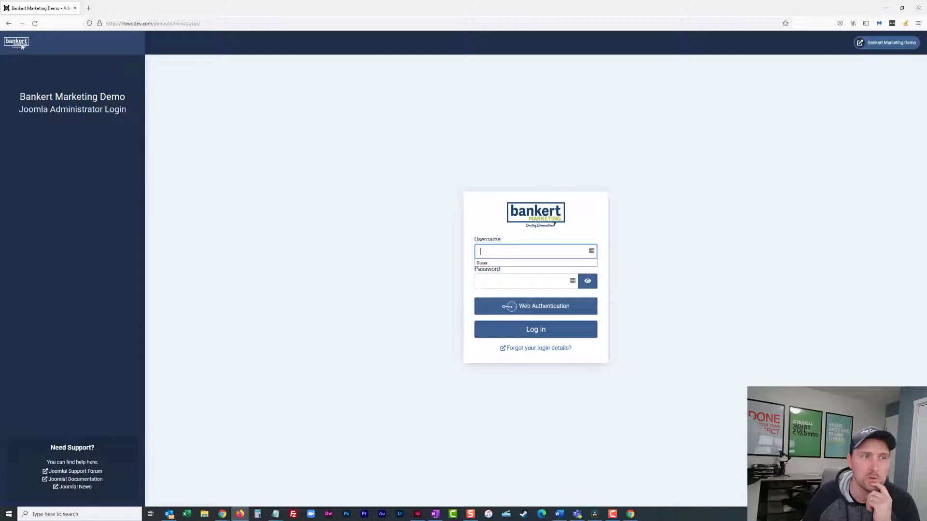
pyautogui.moveTo(561, 210)
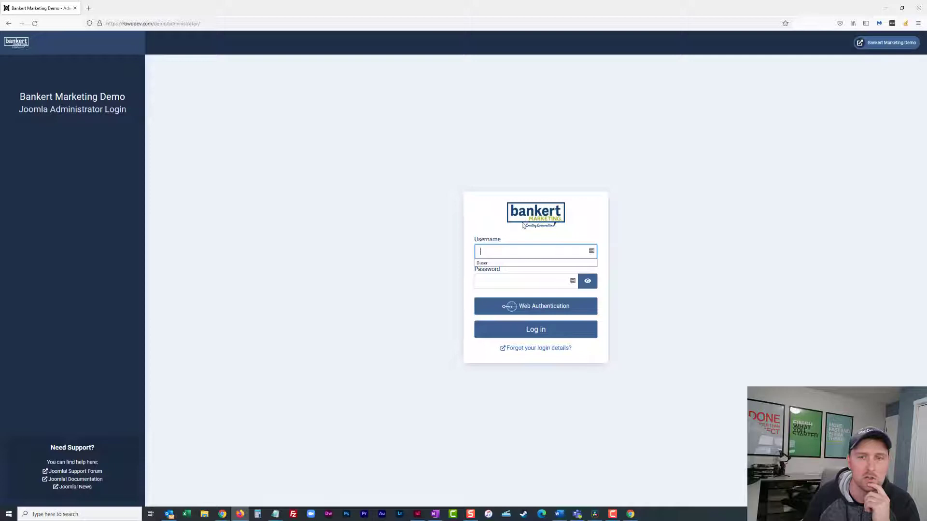
pyautogui.moveTo(368, 273)
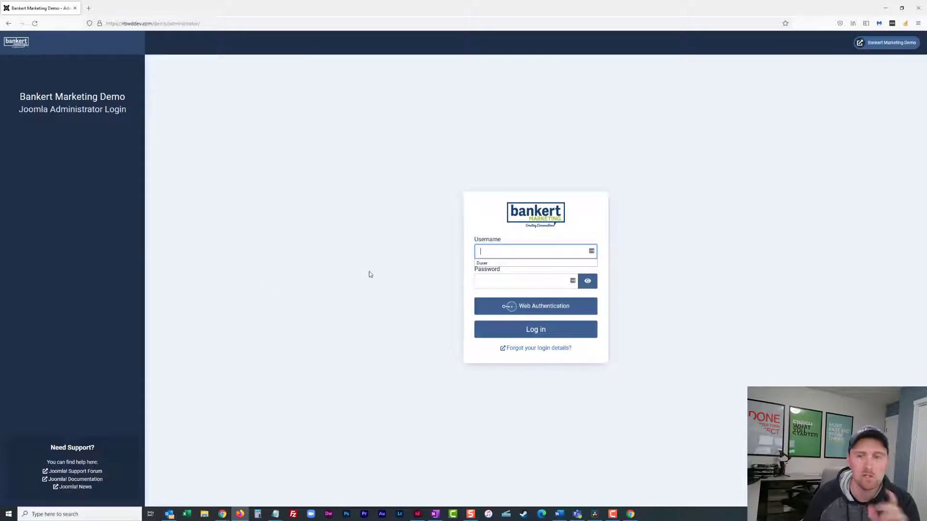
pyautogui.moveTo(23, 125)
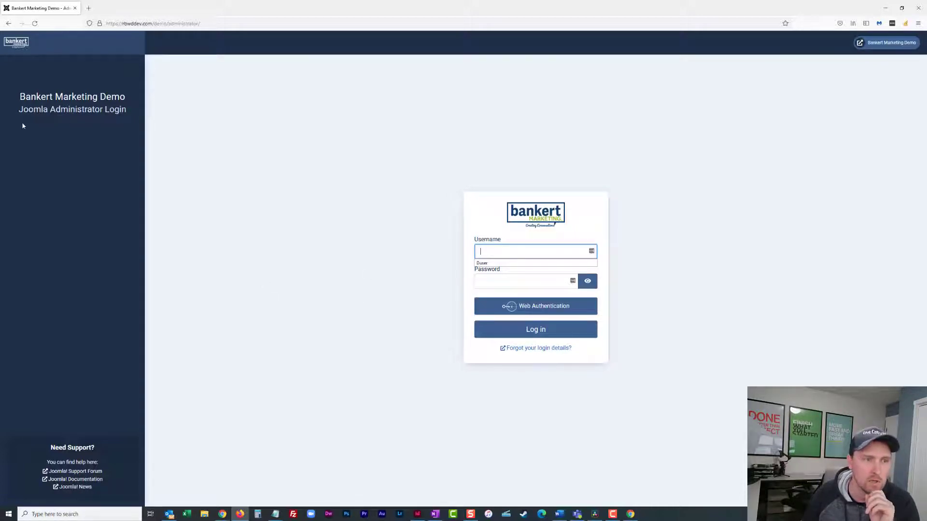
# Preview the branded administrator login page in another browser
pyautogui.click(535, 329)
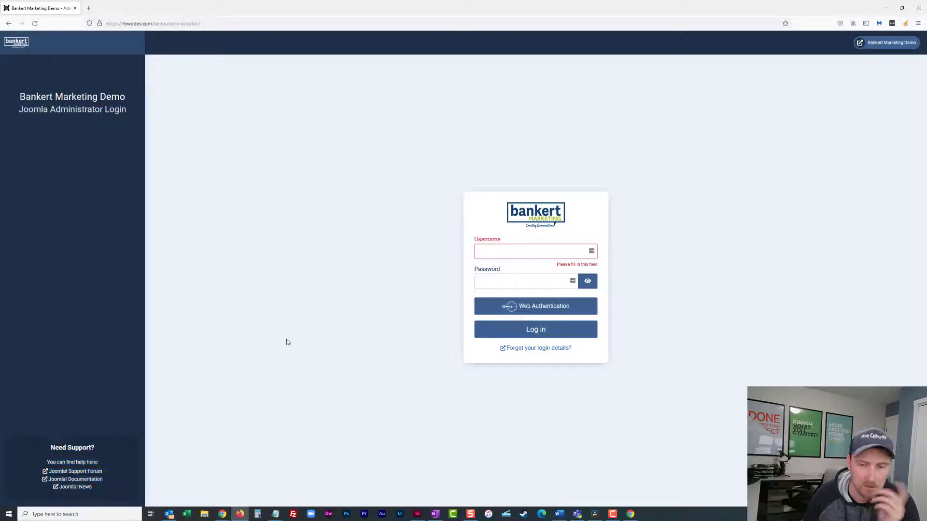
pyautogui.moveTo(239, 254)
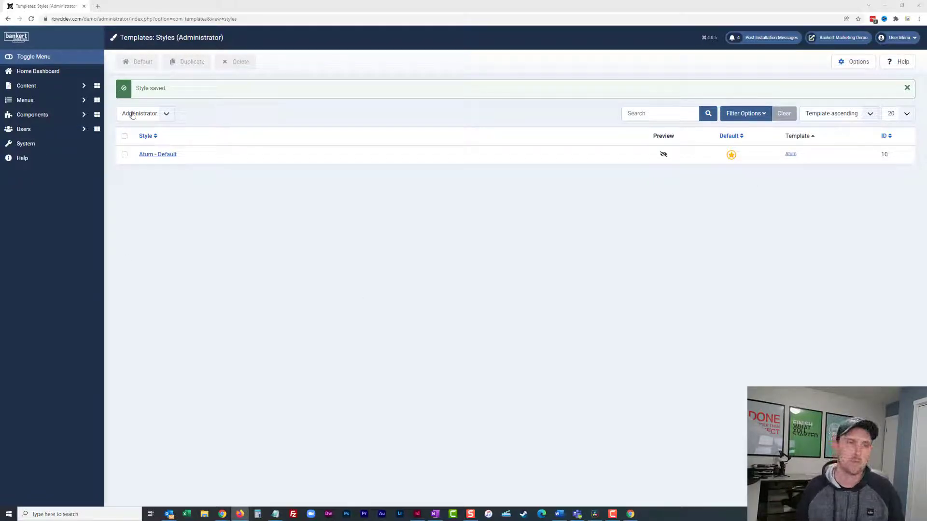
# Toggle the Users sidebar section and go to the System dashboard
pyautogui.click(24, 129)
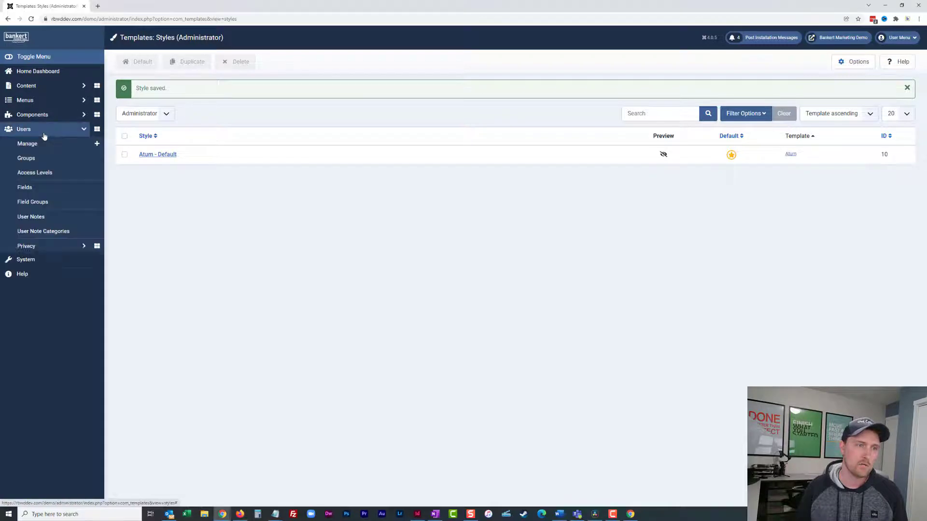
pyautogui.click(24, 129)
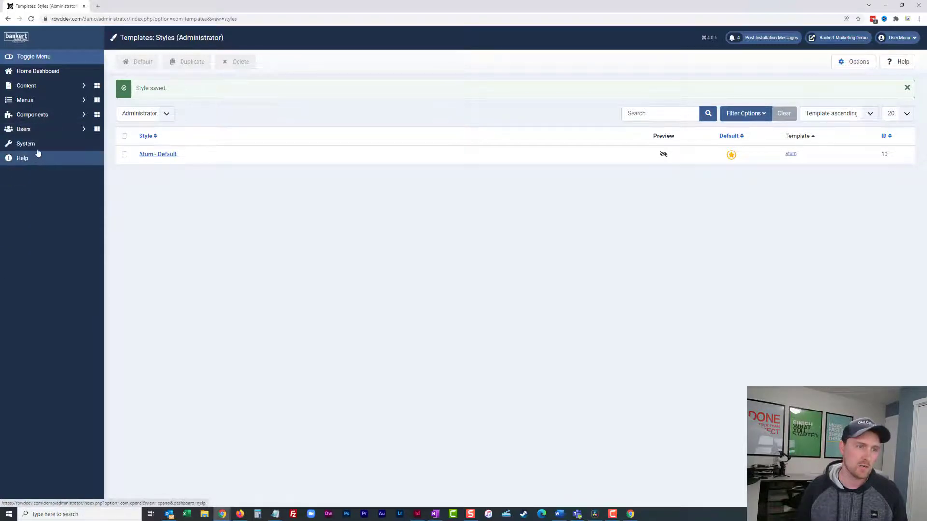
pyautogui.click(25, 143)
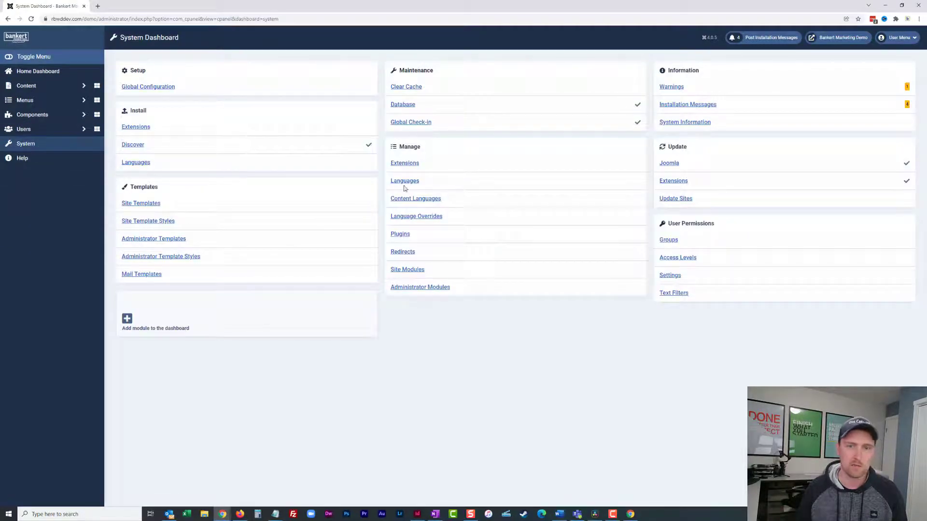
# Look at the installed Languages list, then reach Language Overrides from the System dashboard
pyautogui.click(405, 180)
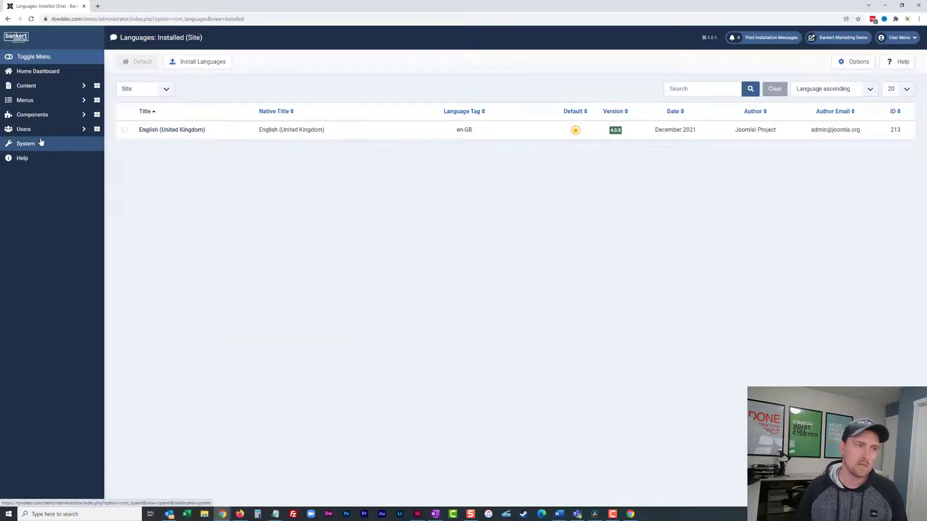
pyautogui.click(26, 143)
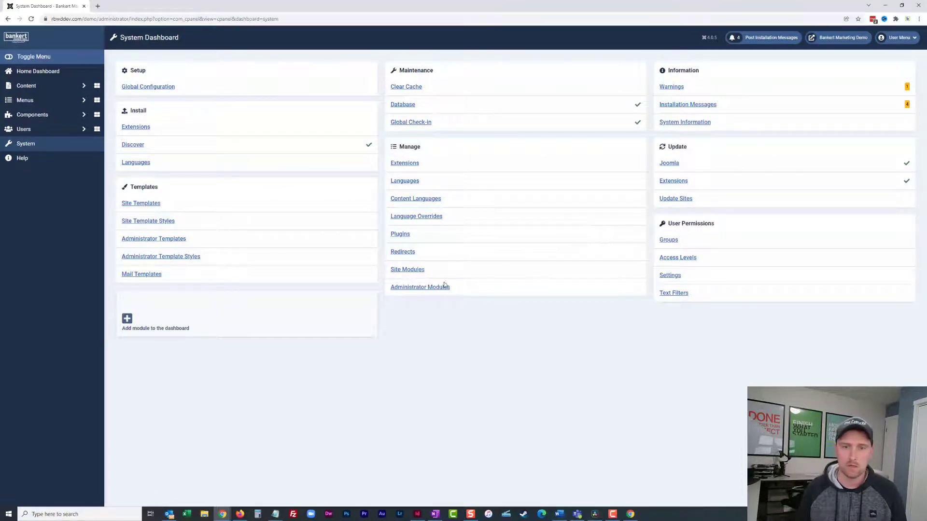
pyautogui.moveTo(416, 216)
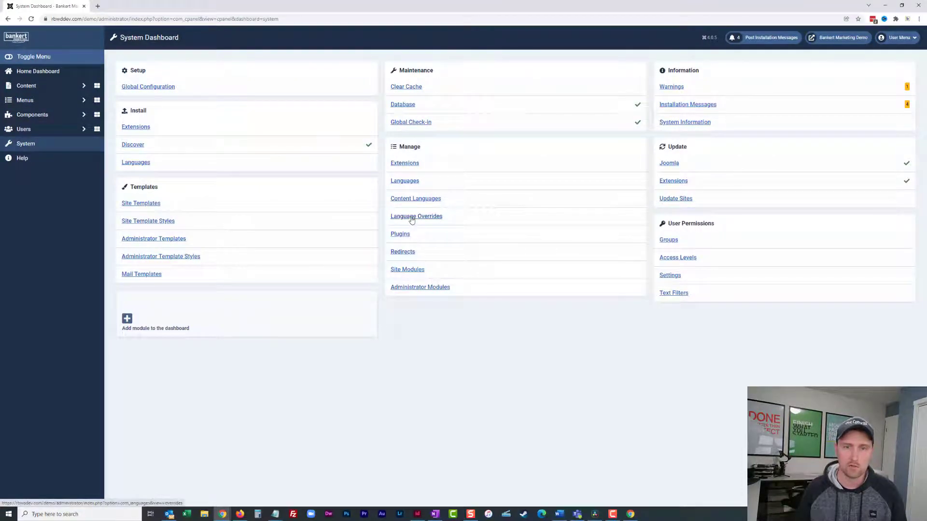
pyautogui.click(416, 216)
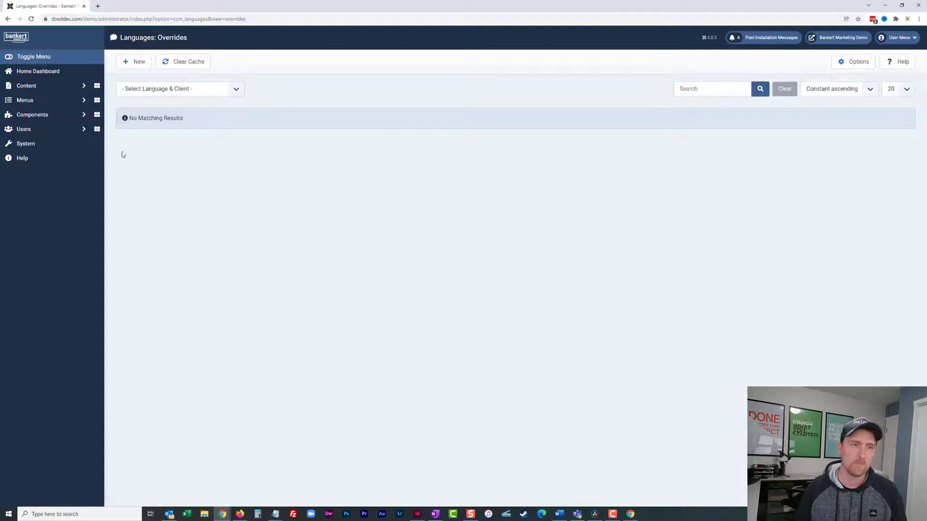
# Filter overrides to English (UK) Administrator and start a new language override
pyautogui.click(179, 88)
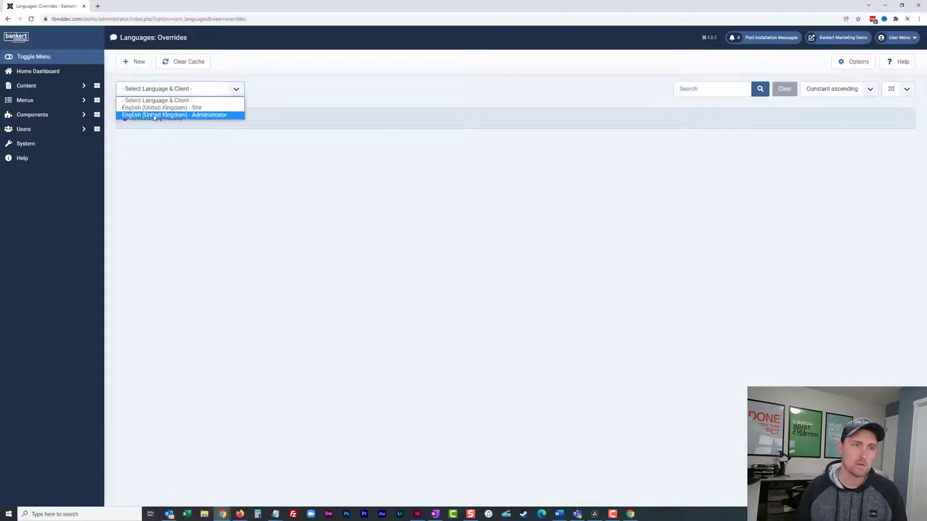
pyautogui.click(174, 115)
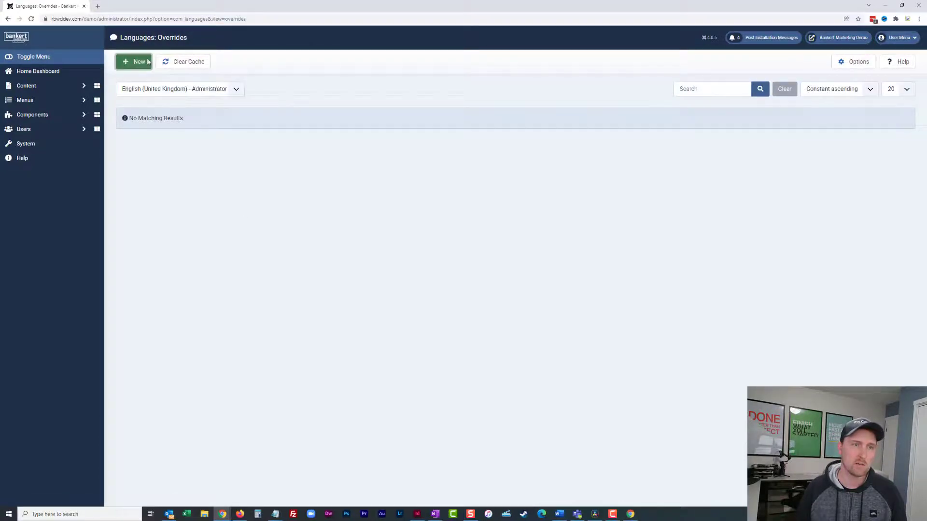
pyautogui.click(134, 61)
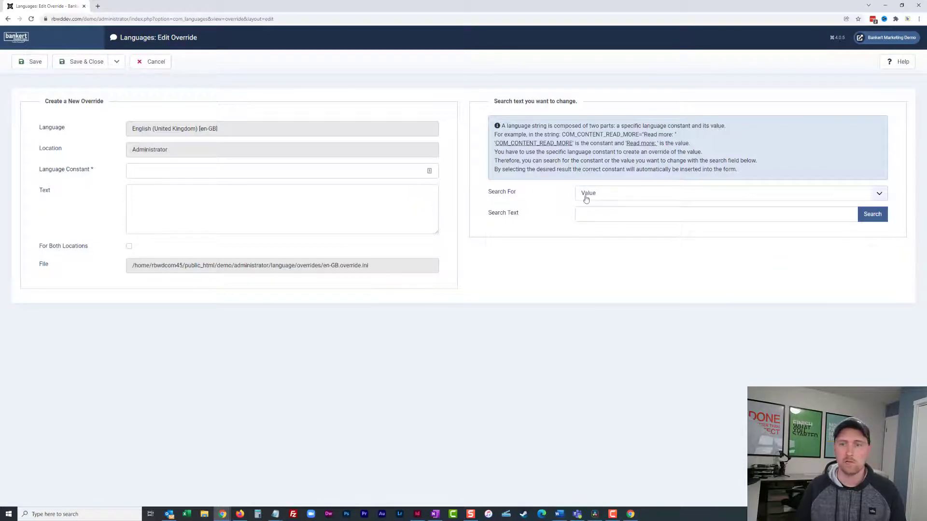
# Search the value 'Joomla Administrator Login' and choose the TPL_ATUM_BACKEND_LOGIN string
pyautogui.write('Joomla Administrator Login')
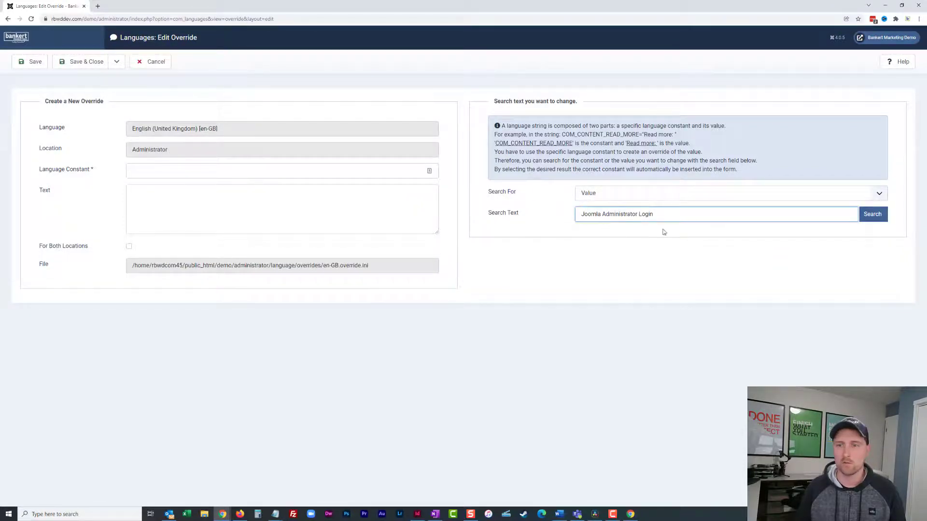
pyautogui.click(872, 214)
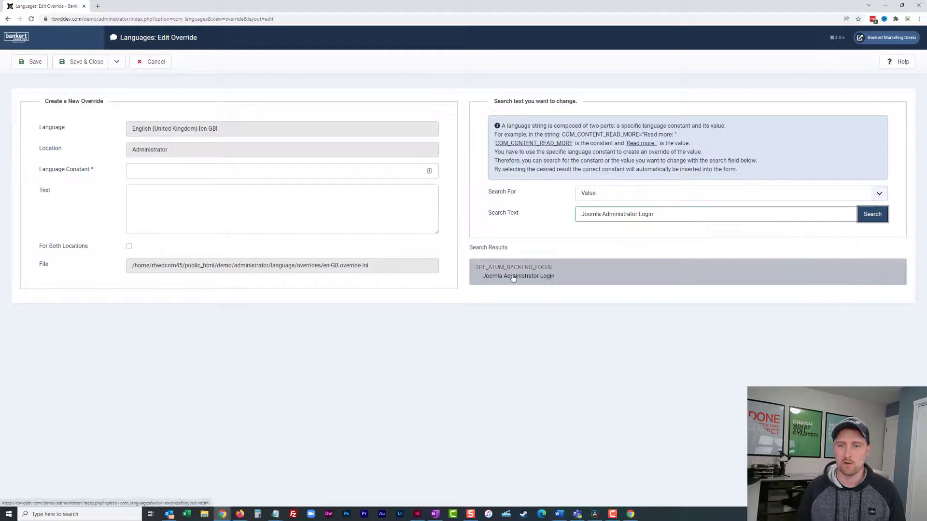
pyautogui.click(518, 276)
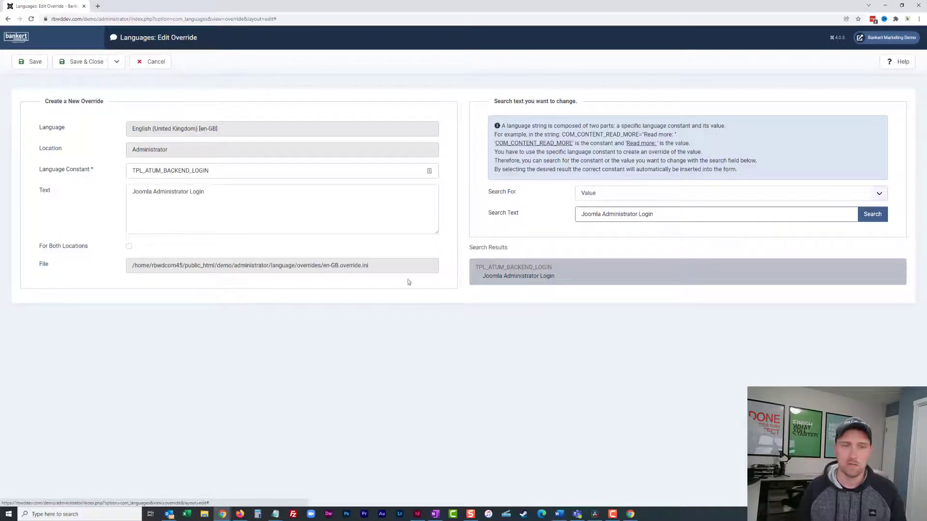
# Delete the word Joomla so the text reads Administrator Login, then Save & Close
pyautogui.doubleClick(140, 191)
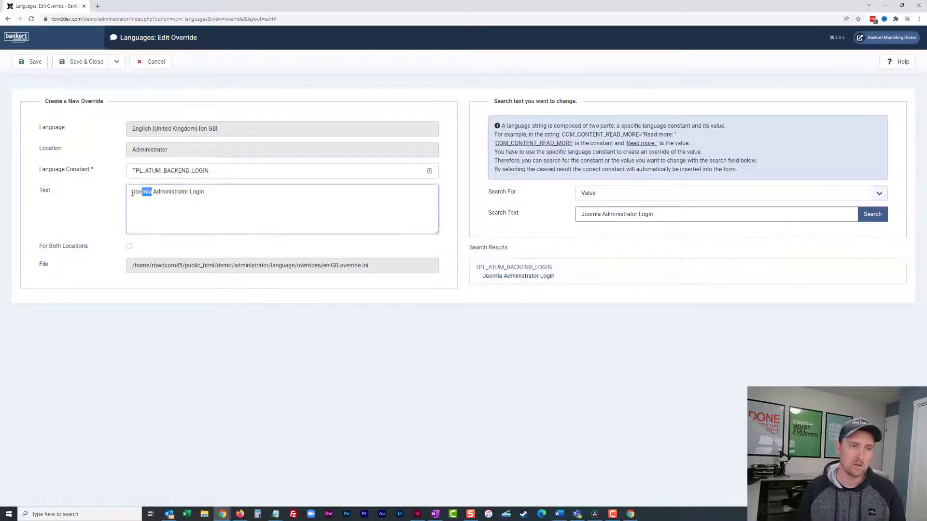
pyautogui.press('Delete')
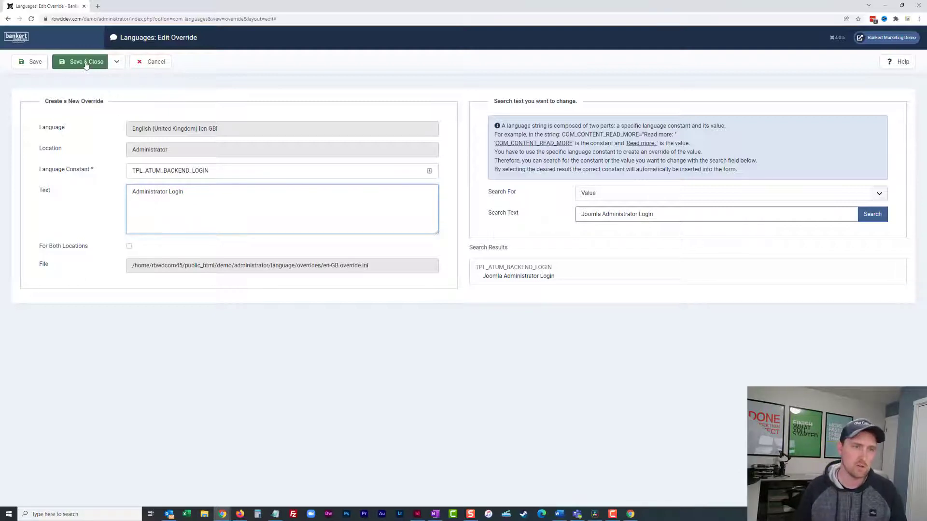
pyautogui.click(80, 61)
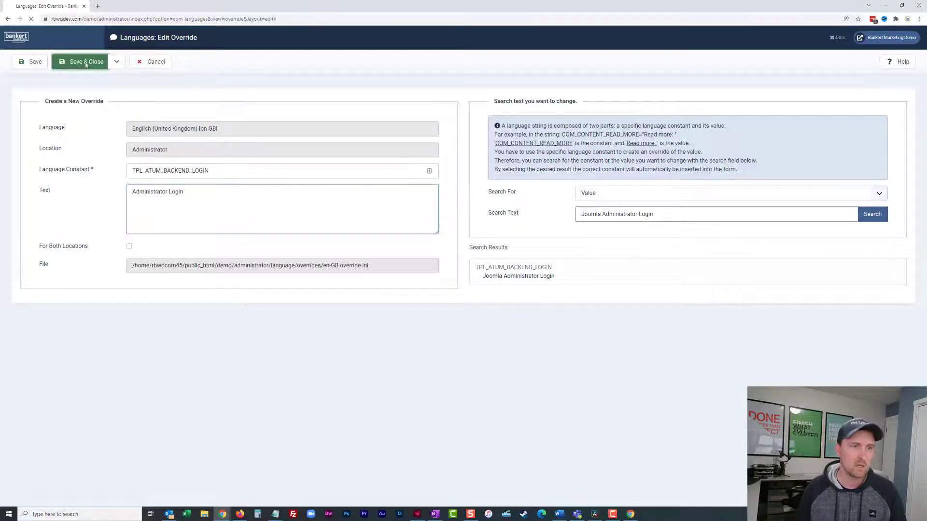
# Check in another browser that the login heading now reads Administrator Login
pyautogui.click(80, 61)
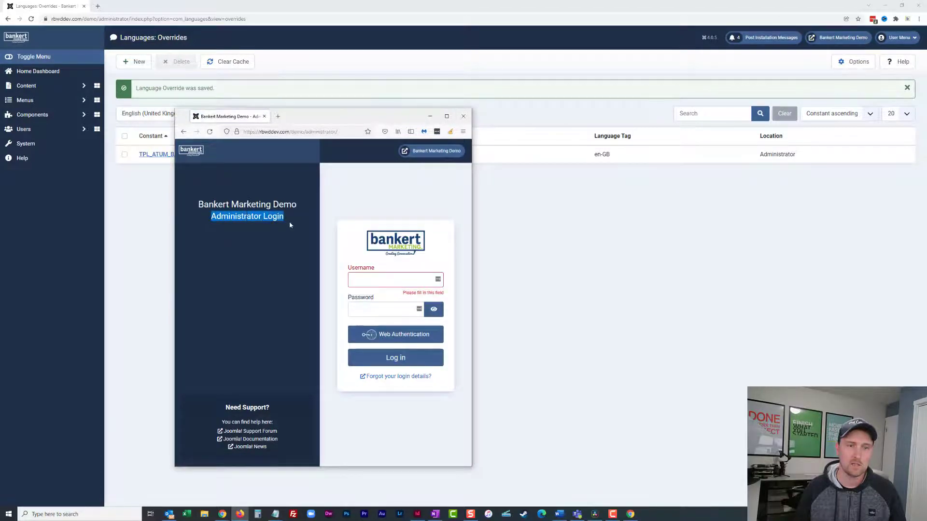
pyautogui.moveTo(223, 400)
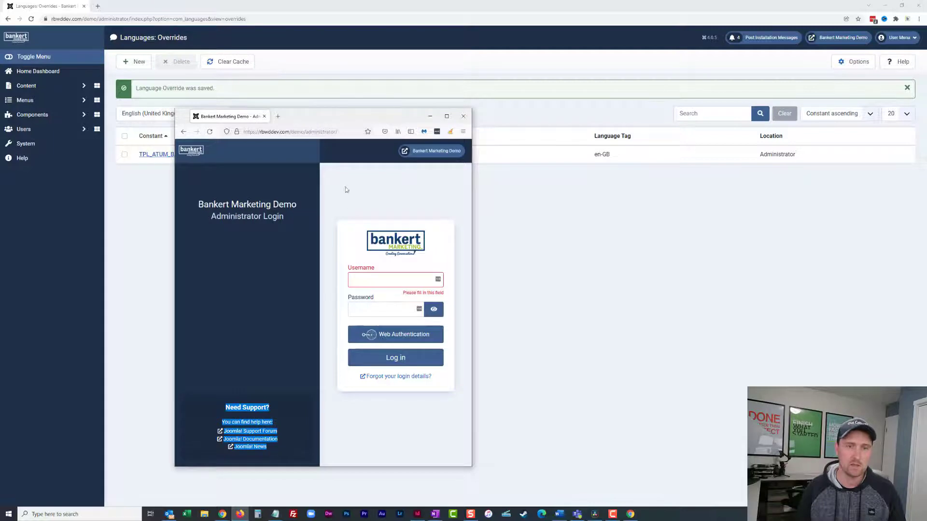
pyautogui.click(463, 116)
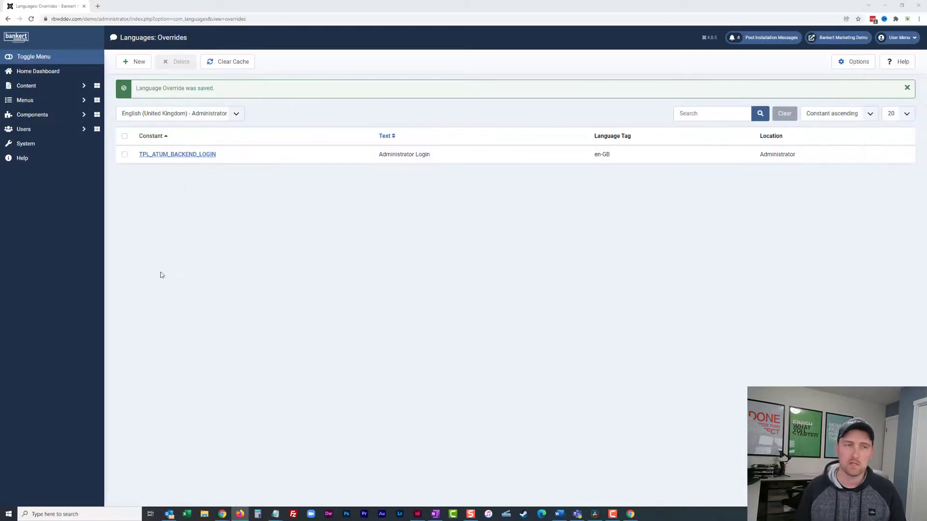
pyautogui.moveTo(32, 114)
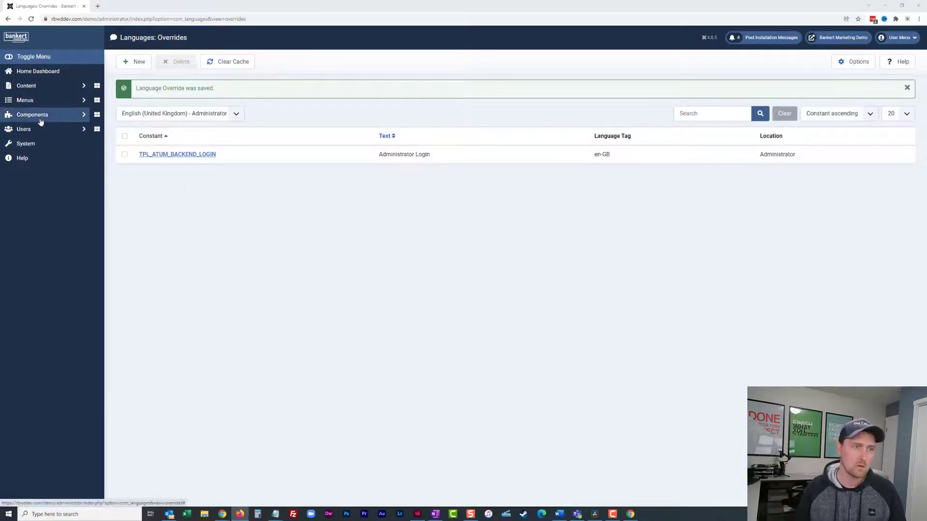
# Return to the Home Dashboard and go on to the System dashboard
pyautogui.click(38, 71)
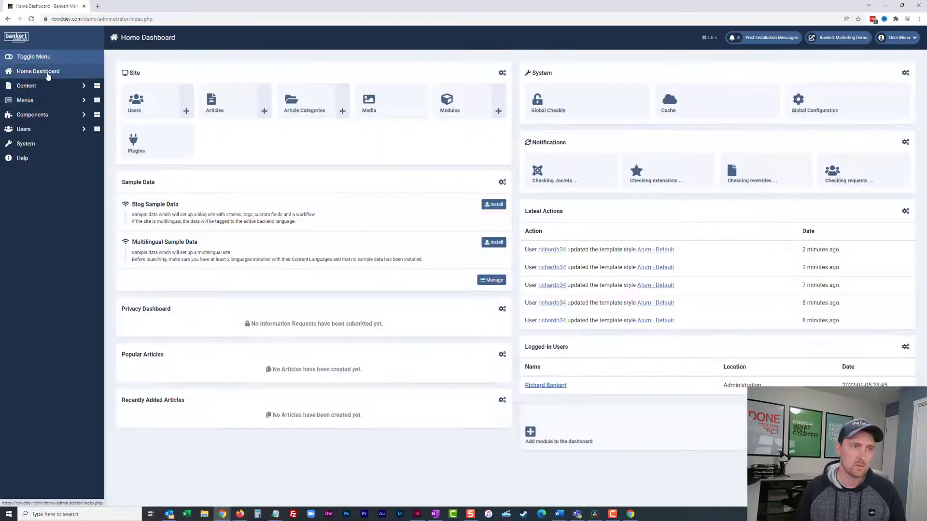
pyautogui.click(26, 143)
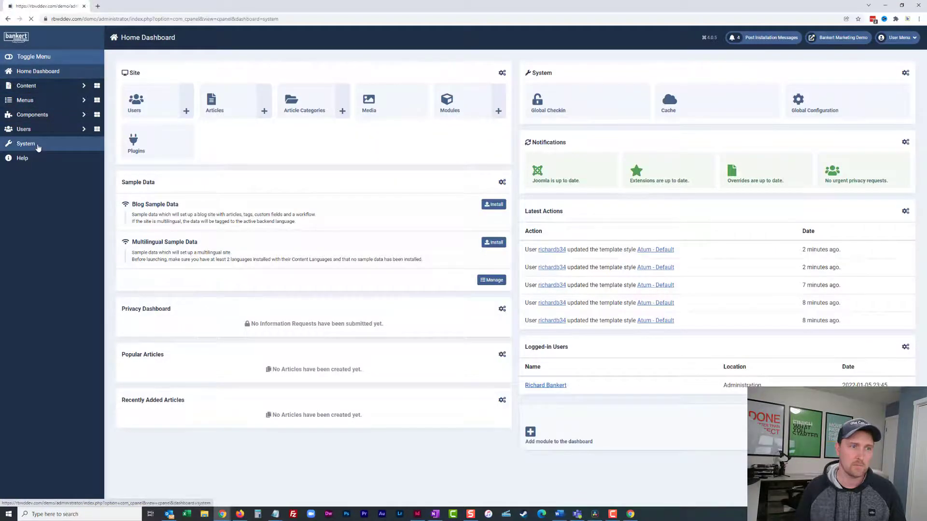
# List all Administrator Modules on one page and tick the Login Support module
pyautogui.click(26, 144)
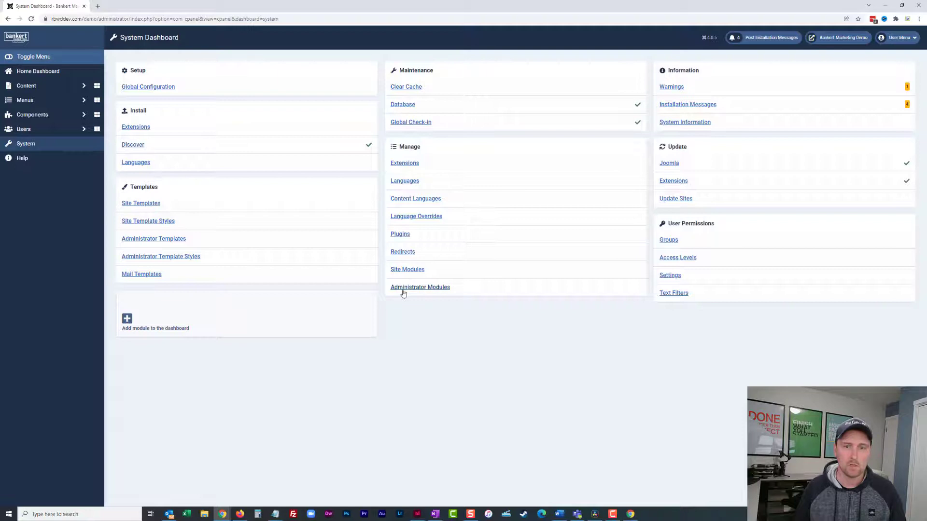
pyautogui.click(420, 287)
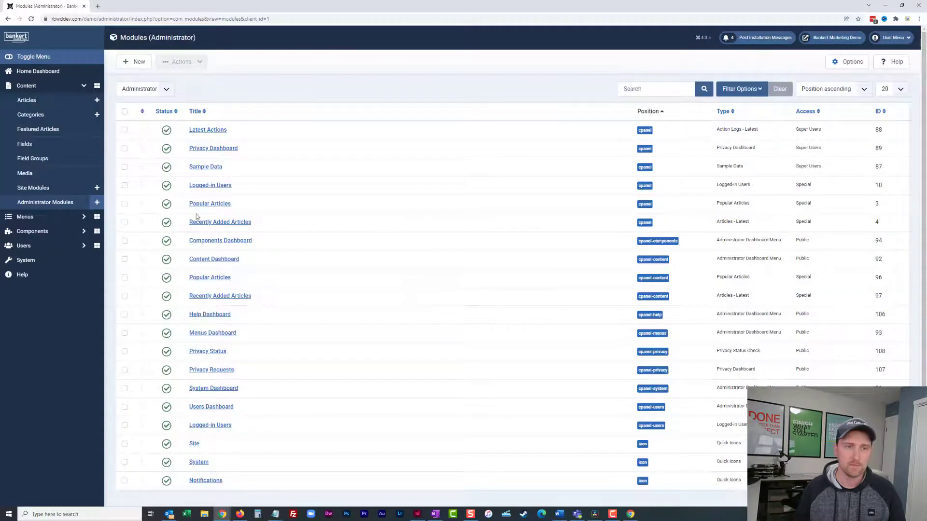
pyautogui.click(889, 89)
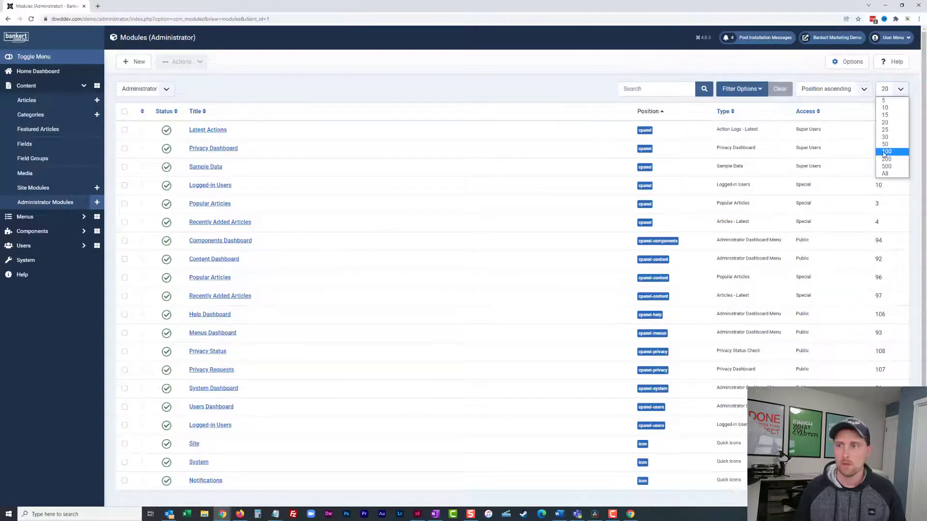
pyautogui.click(885, 151)
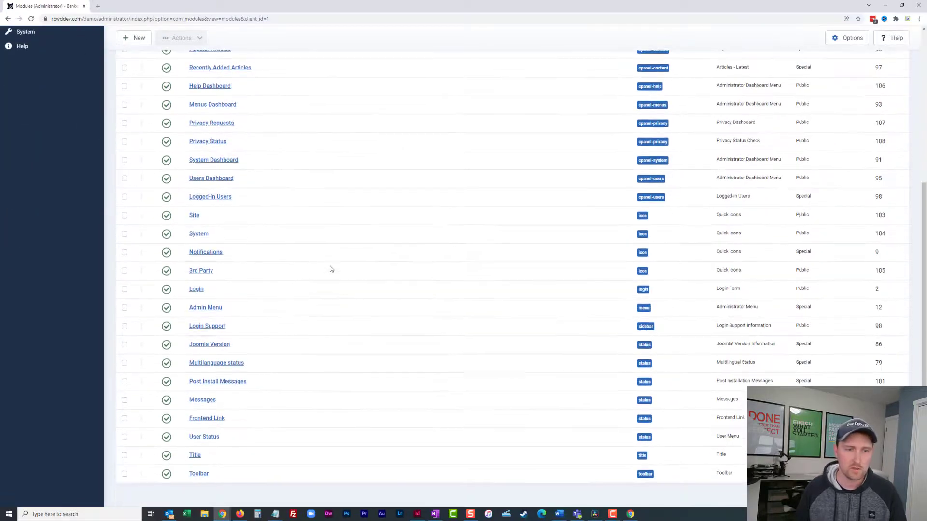
pyautogui.moveTo(243, 287)
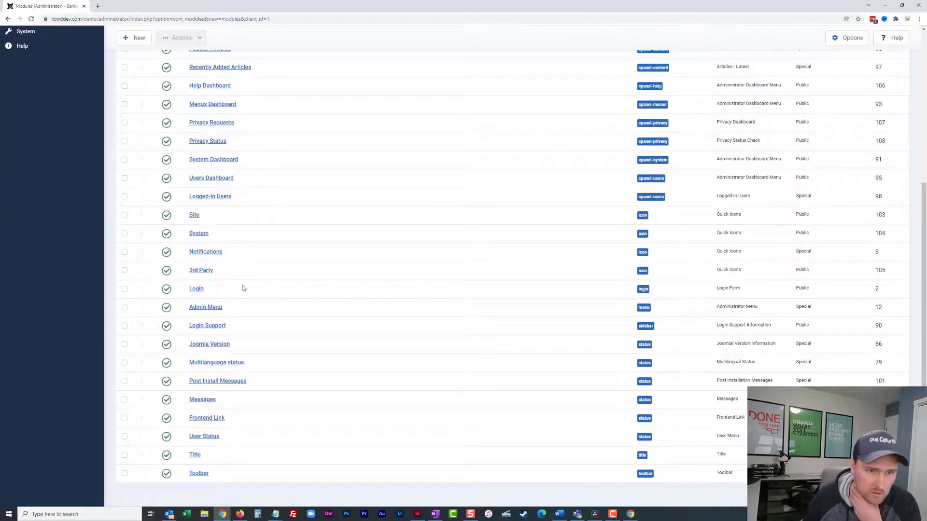
pyautogui.moveTo(207, 326)
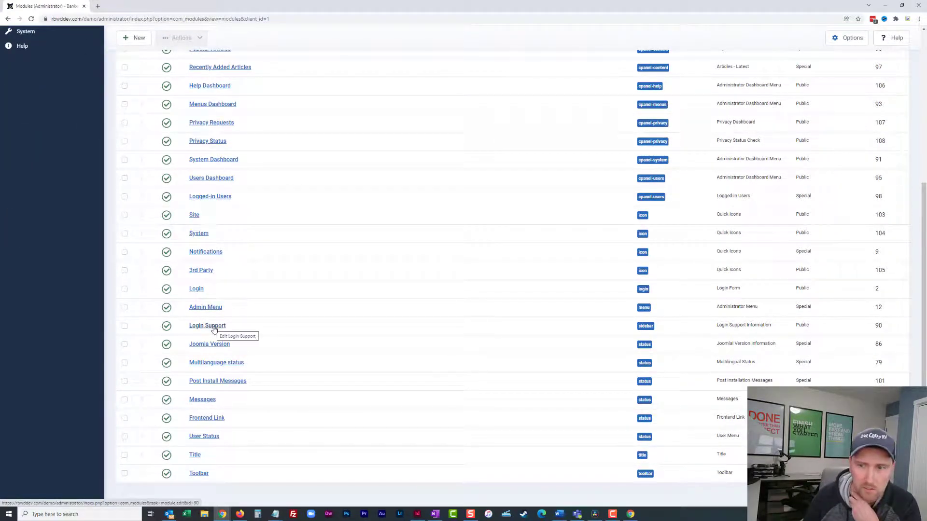
pyautogui.moveTo(653, 326)
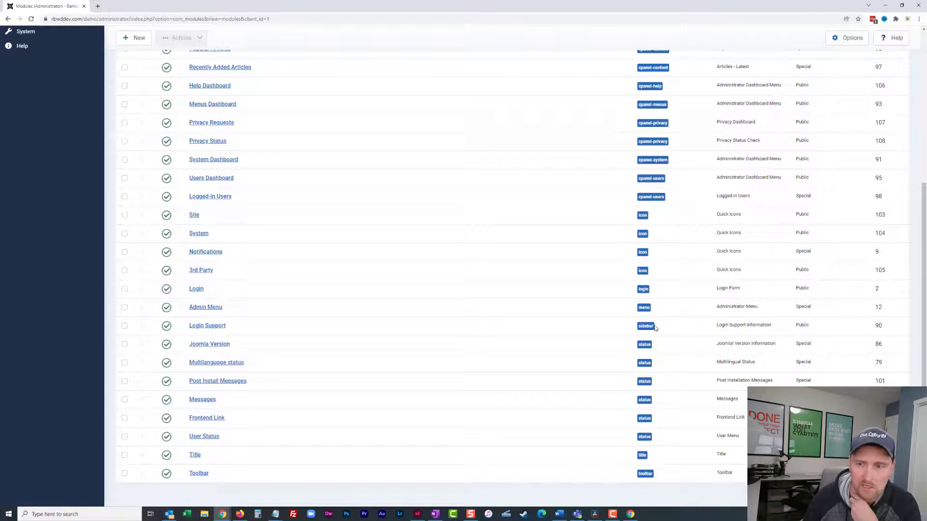
pyautogui.click(124, 325)
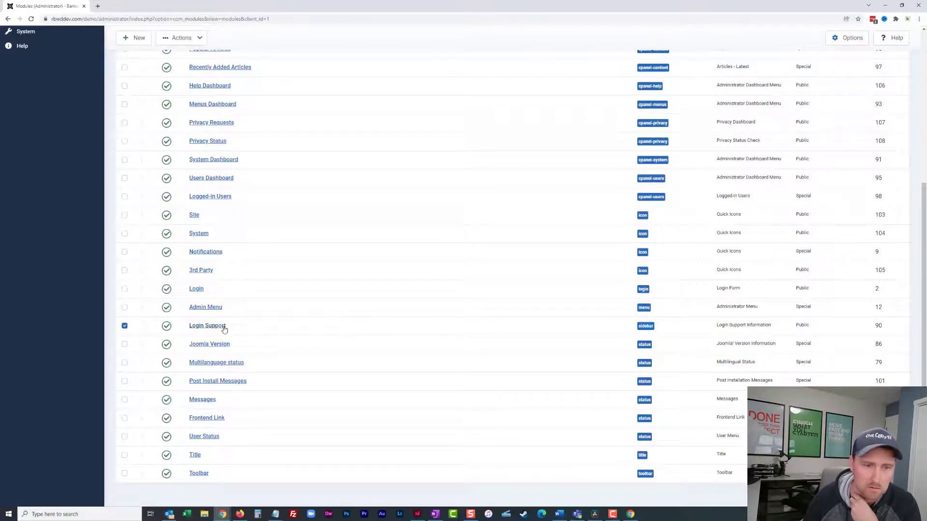
# Review the Login Support module's Advanced and Permissions settings and its News URL
pyautogui.click(207, 326)
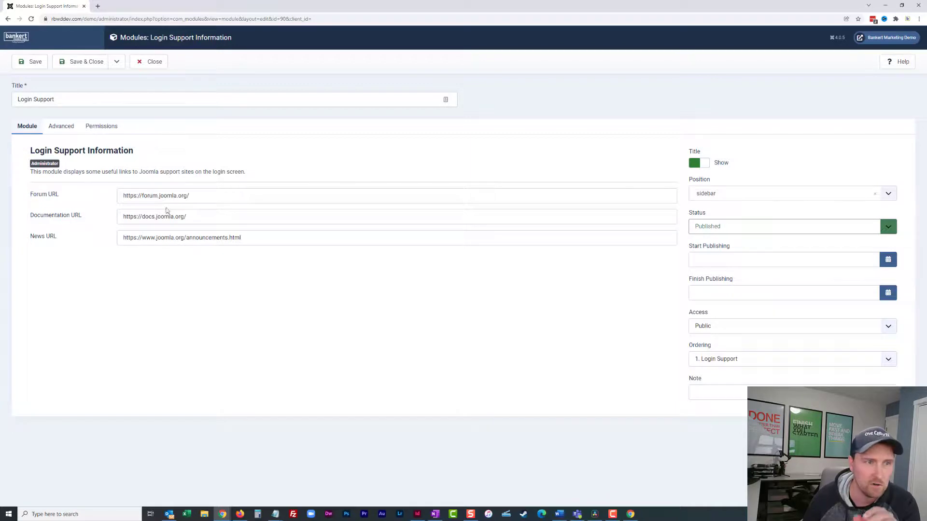
pyautogui.click(61, 126)
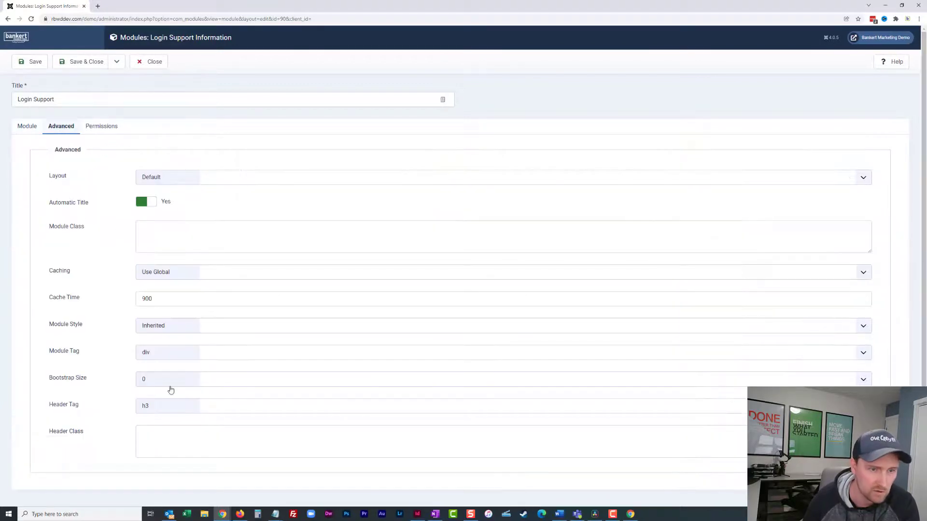
pyautogui.click(101, 126)
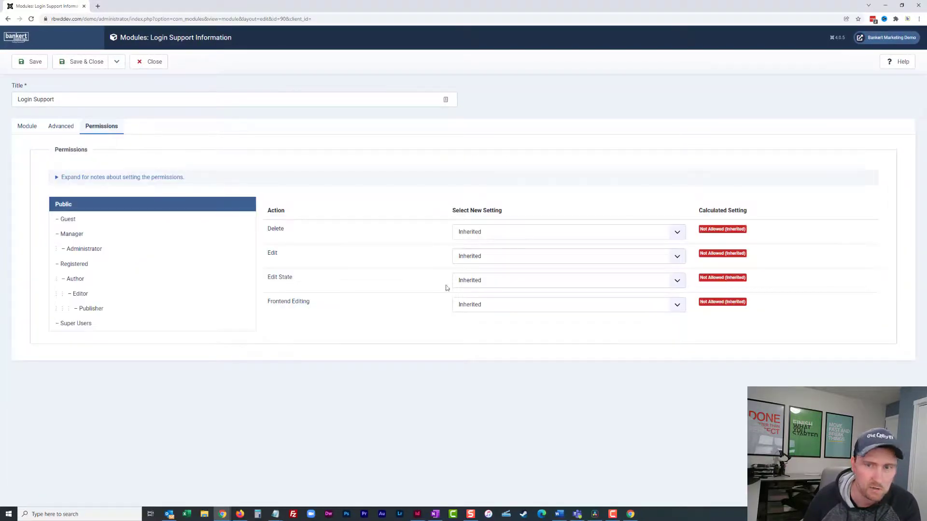
pyautogui.click(26, 126)
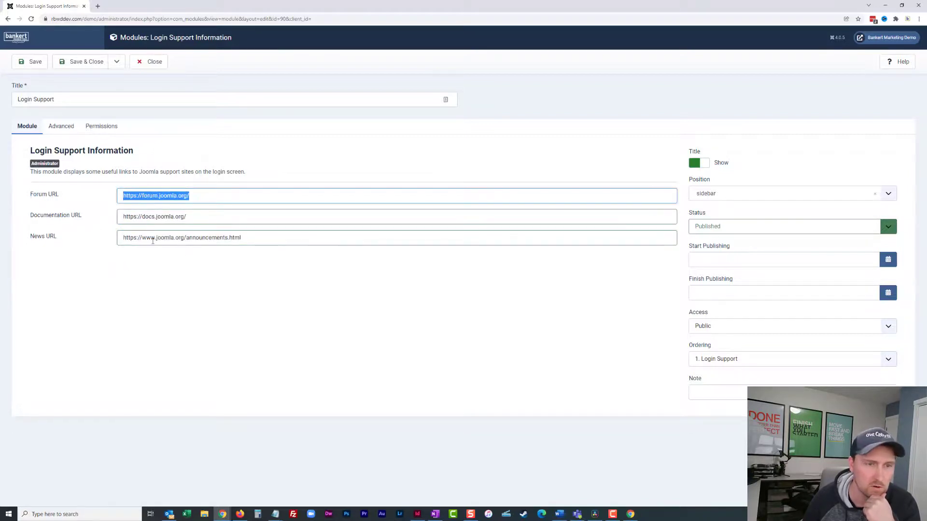
pyautogui.doubleClick(213, 237)
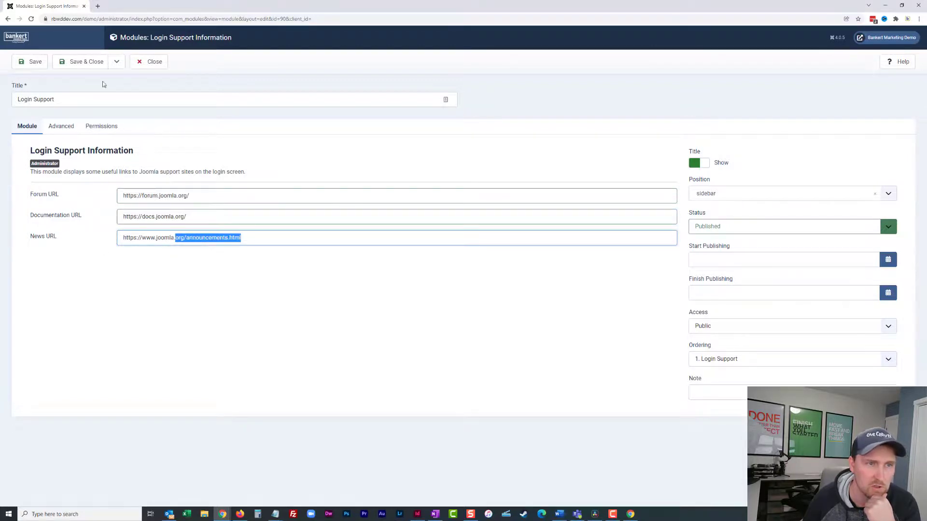
pyautogui.moveTo(34, 119)
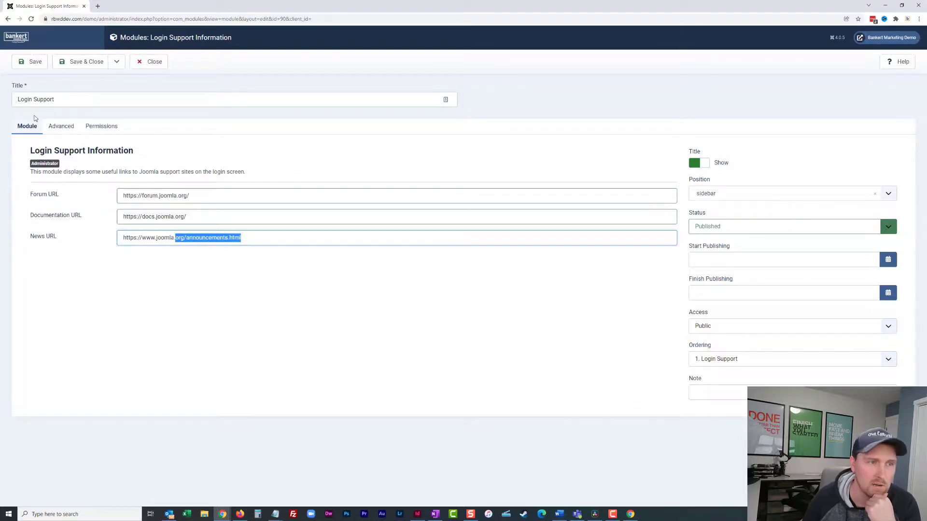
# Set the Login Support module's Status to Unpublished
pyautogui.click(887, 226)
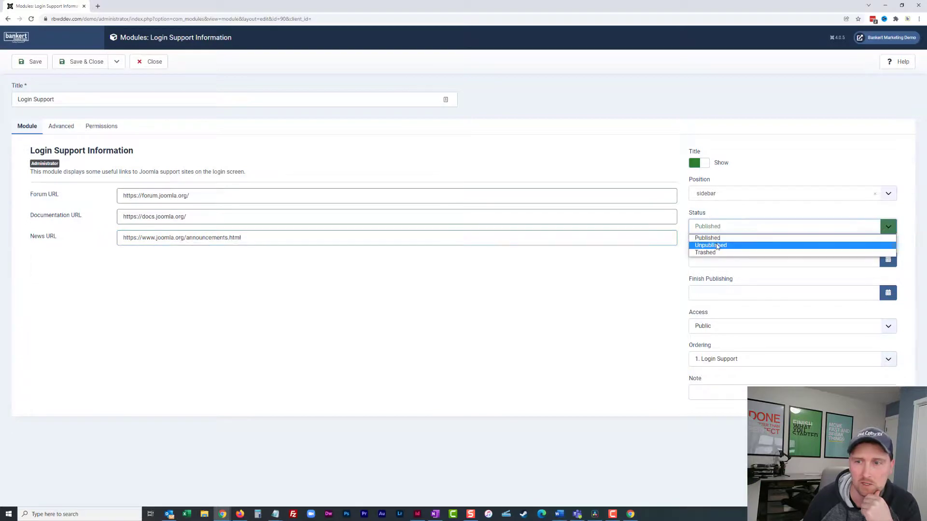
pyautogui.click(710, 245)
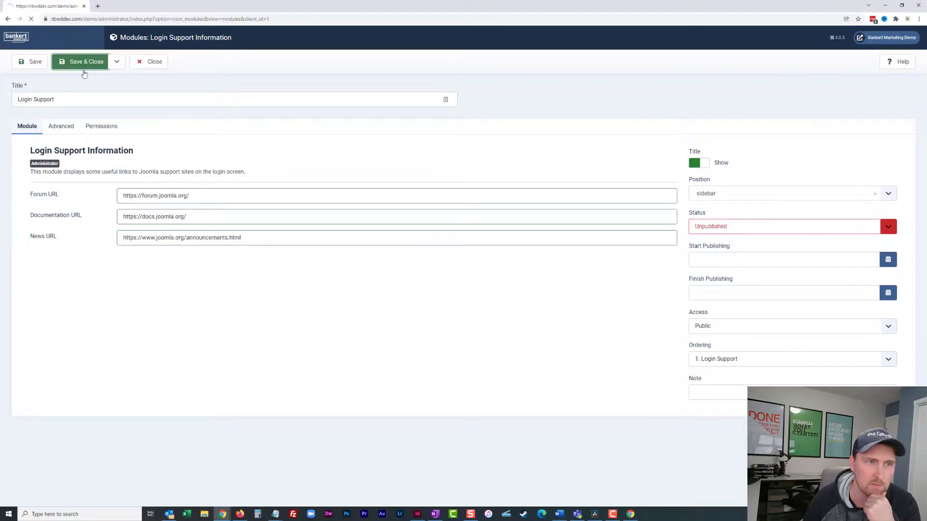
# Save & Close the module, then reload the maximized login page to confirm only the Bankert form remains
pyautogui.click(80, 62)
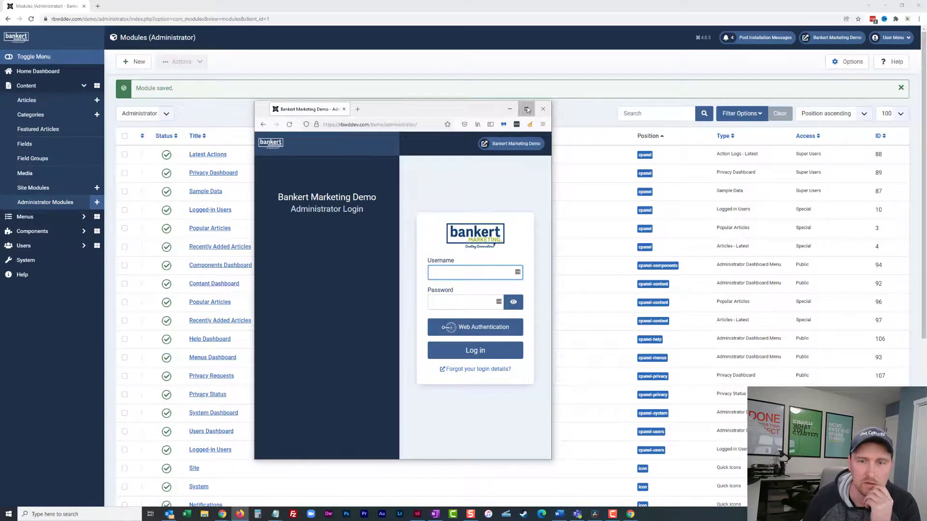
pyautogui.click(526, 109)
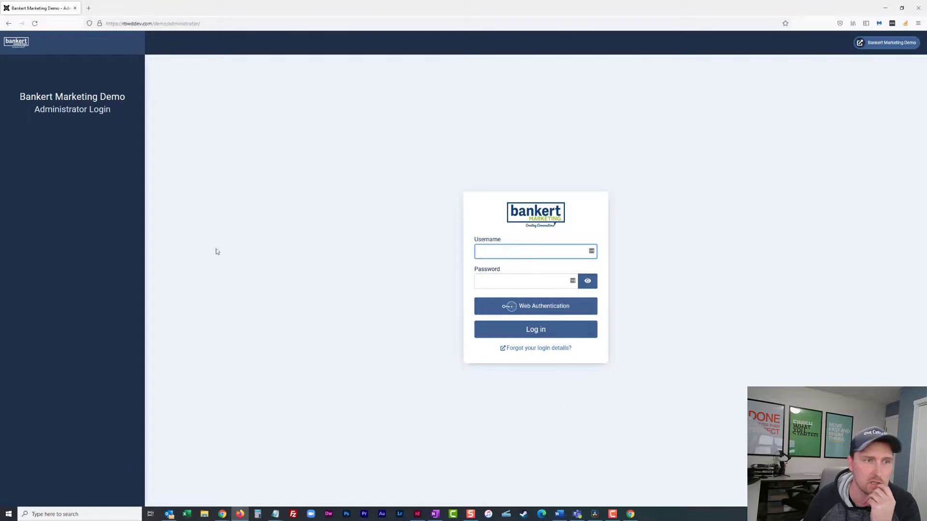
pyautogui.moveTo(390, 421)
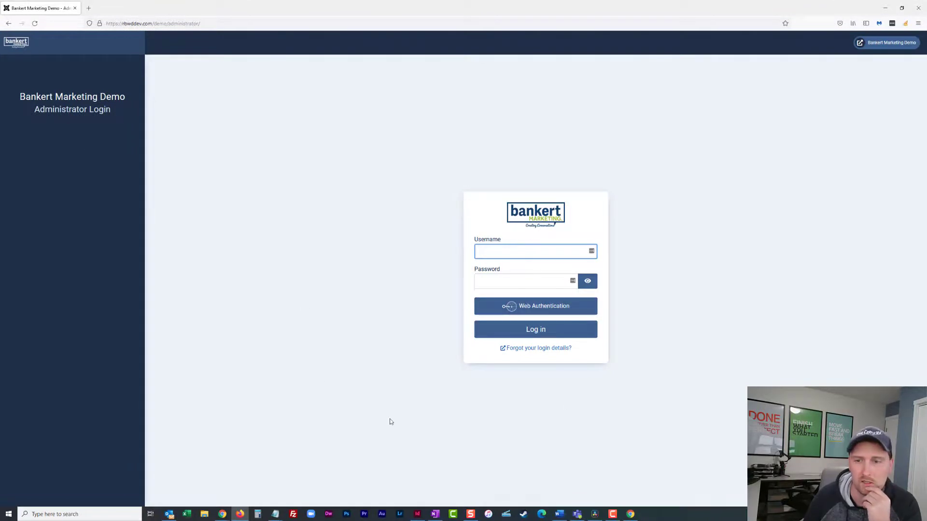
pyautogui.click(535, 251)
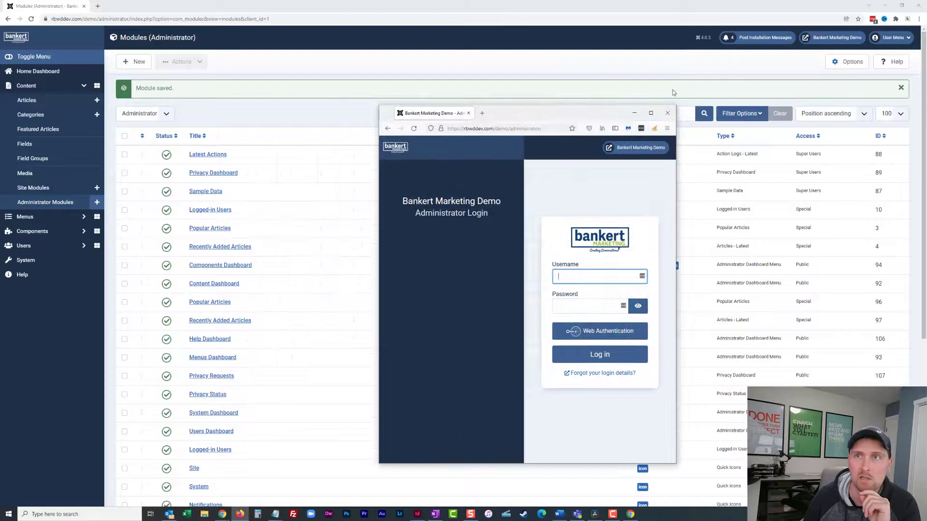
# Create a Custom module titled Login Copyright reading 'Web Design by Bankert Marketing Inc.'
pyautogui.click(667, 113)
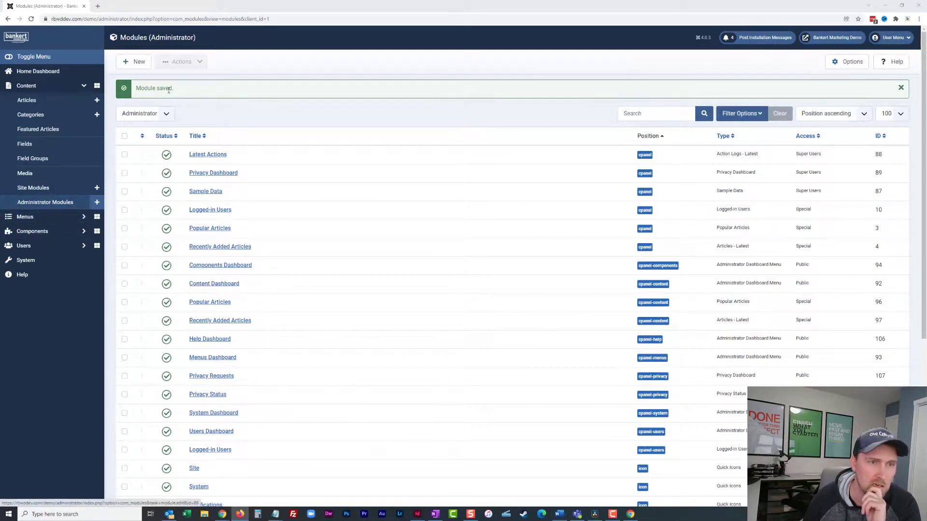
pyautogui.click(134, 62)
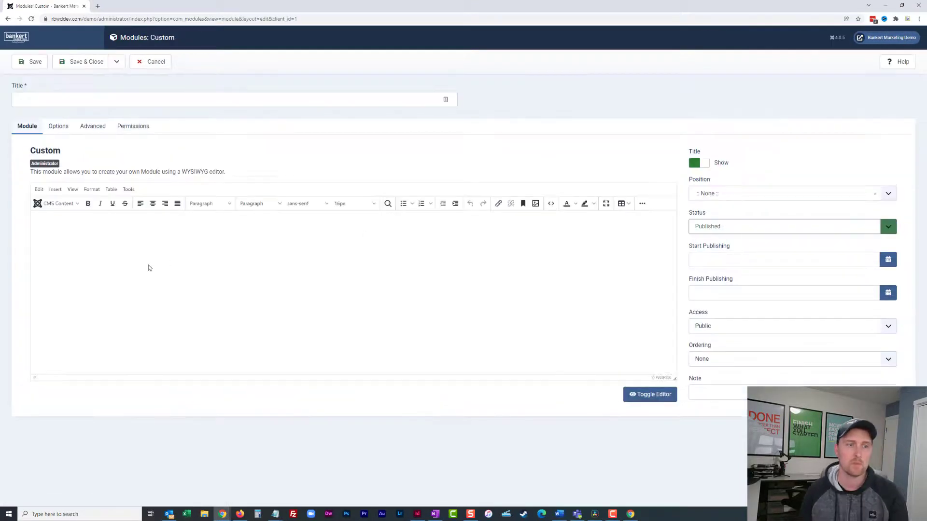
pyautogui.write('Webdesign by Bankert Marketing')
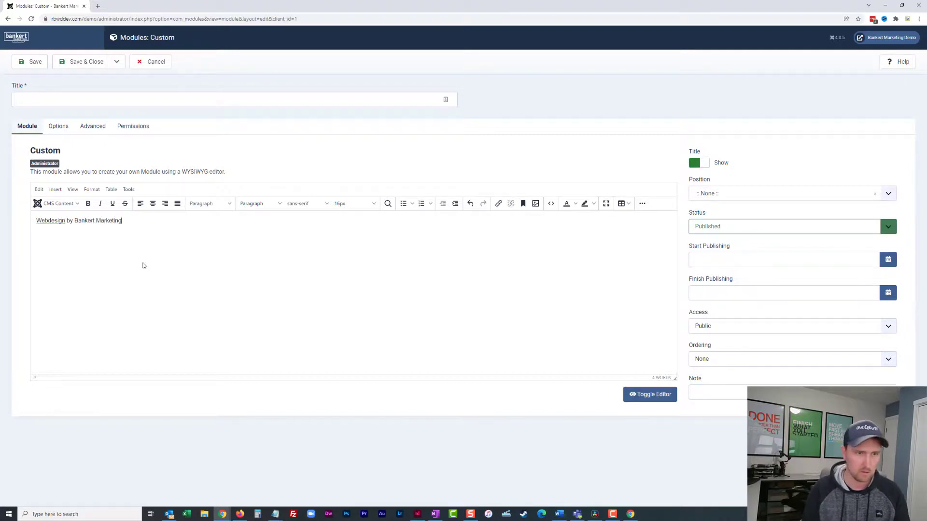
pyautogui.write('Inc.')
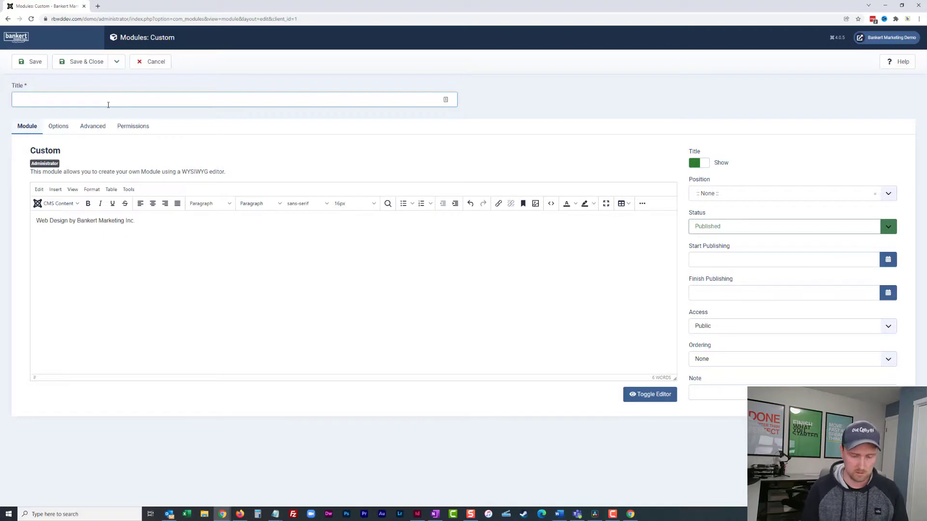
pyautogui.write('Login C')
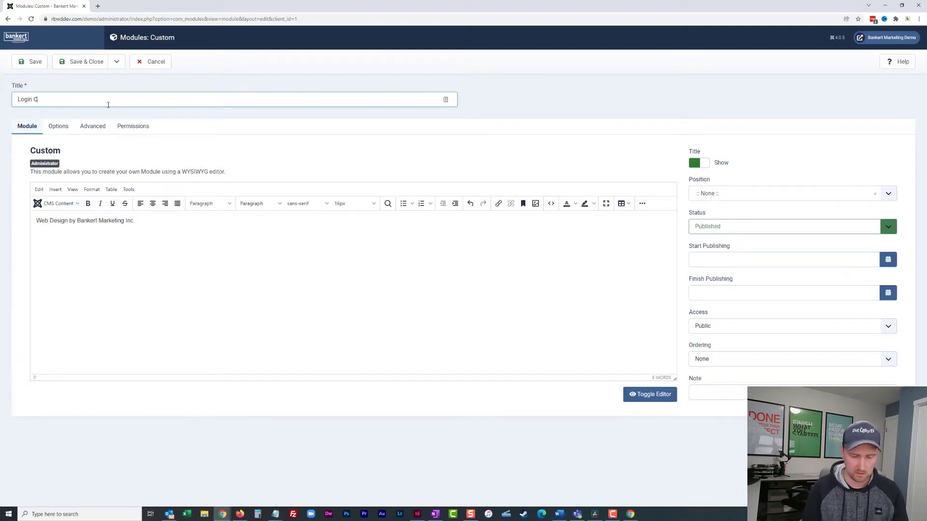
pyautogui.write('opyright')
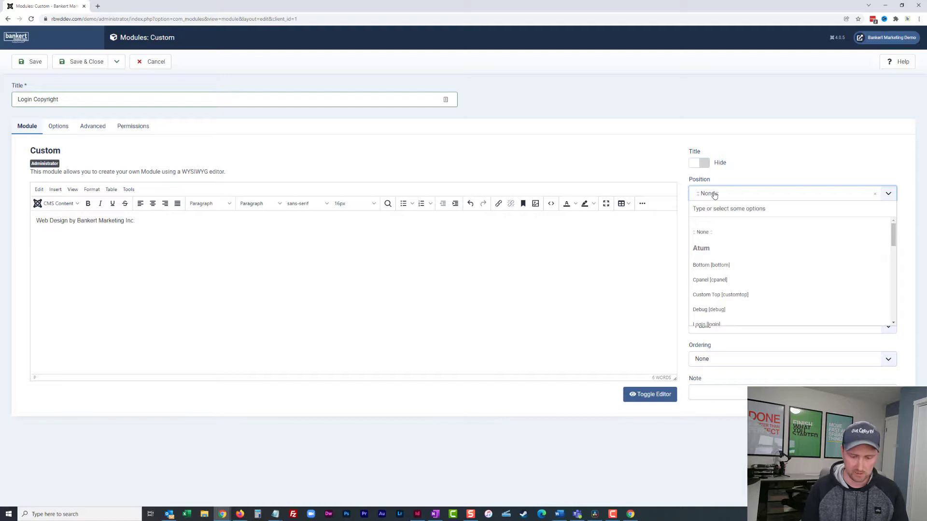
# Place Login Copyright in the Sidebar position and Save & Close it
pyautogui.click(706, 324)
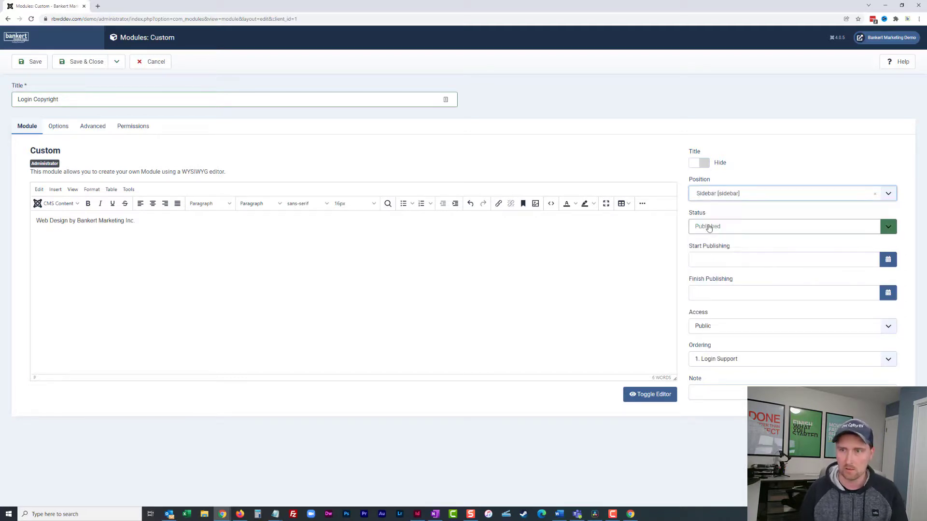
pyautogui.click(58, 125)
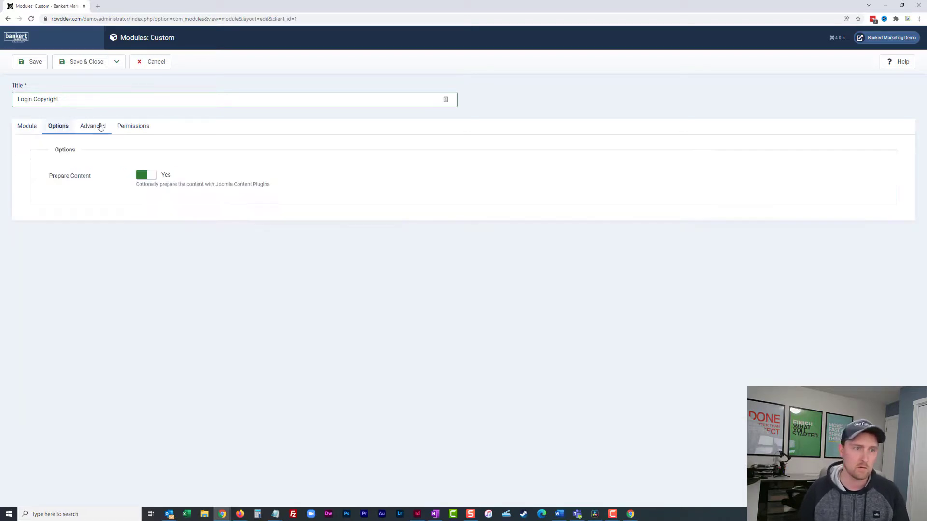
pyautogui.click(27, 126)
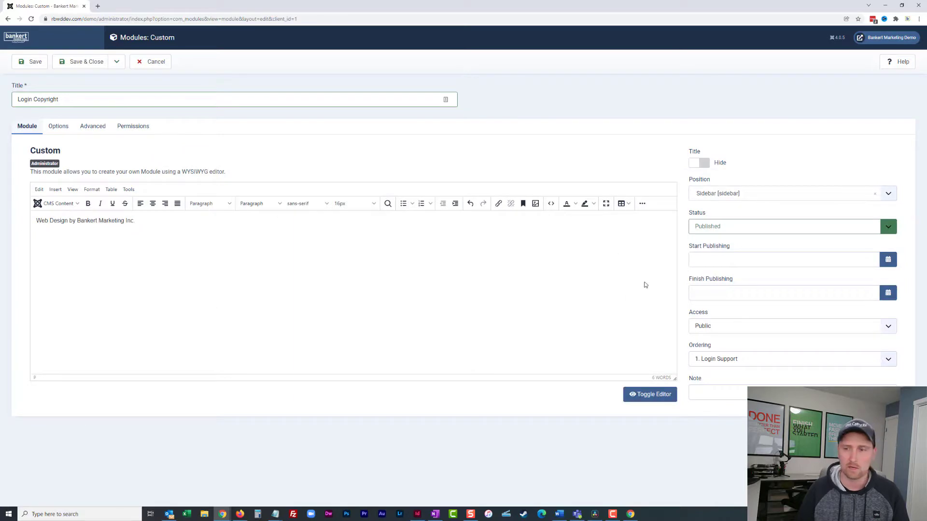
pyautogui.click(80, 61)
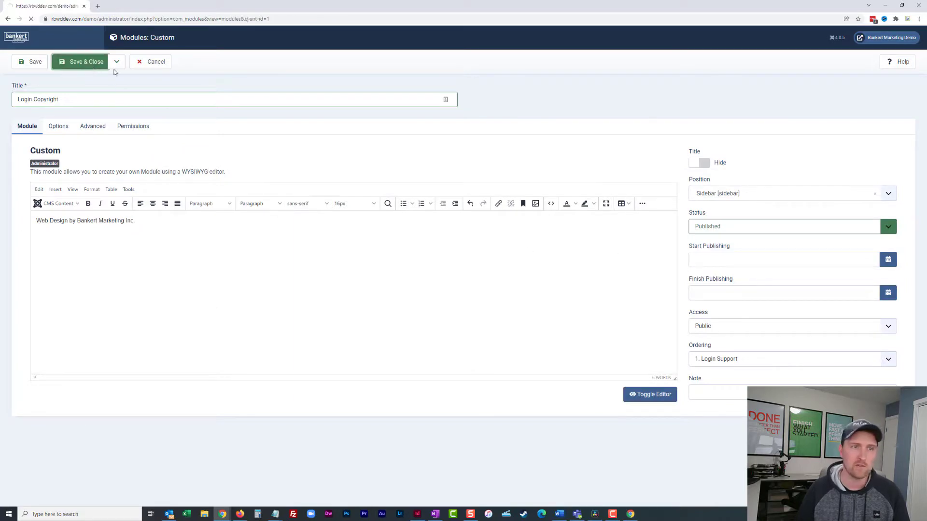
# Reload the maximized login page to show the Bankert Marketing credit beneath the sidebar
pyautogui.click(79, 61)
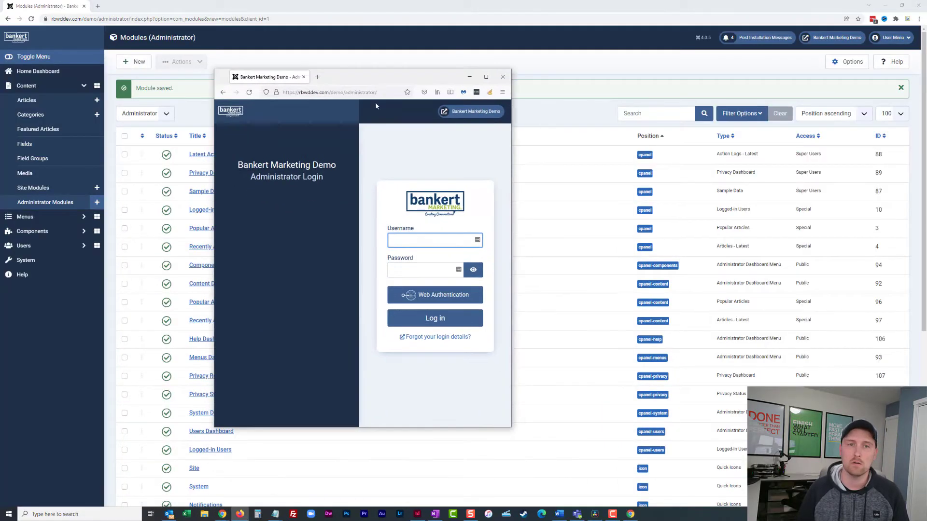
pyautogui.click(434, 239)
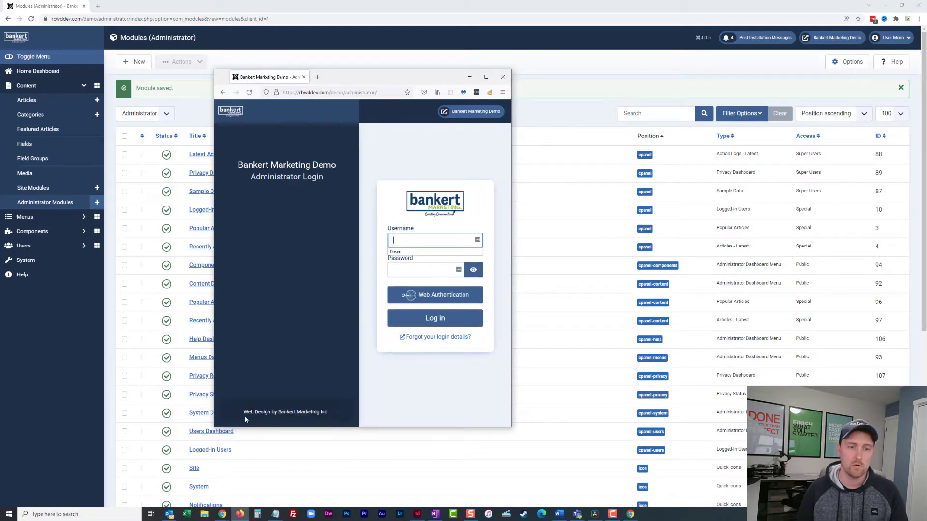
pyautogui.click(486, 77)
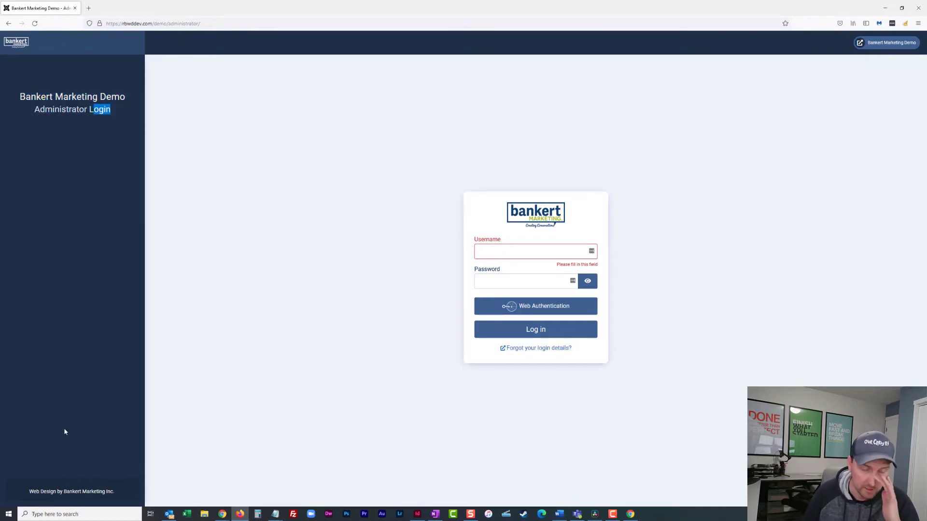
pyautogui.moveTo(258, 399)
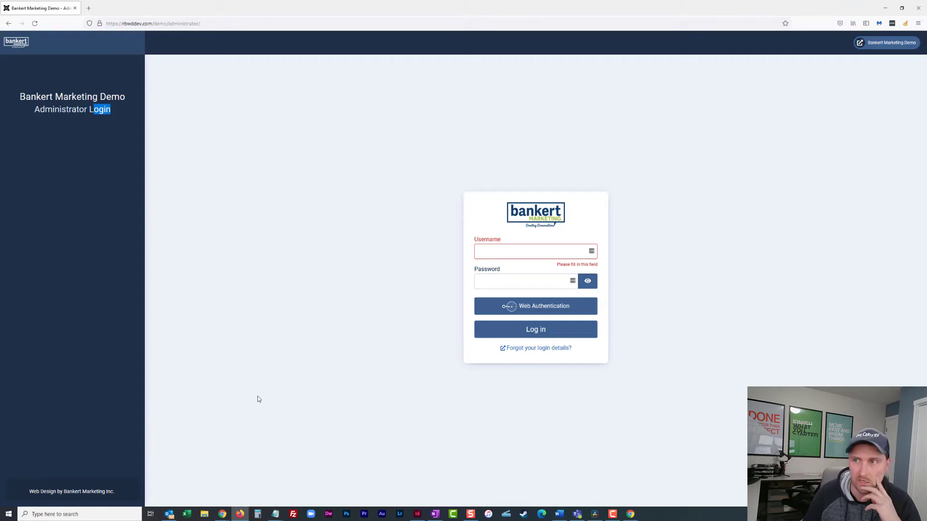
pyautogui.moveTo(55, 474)
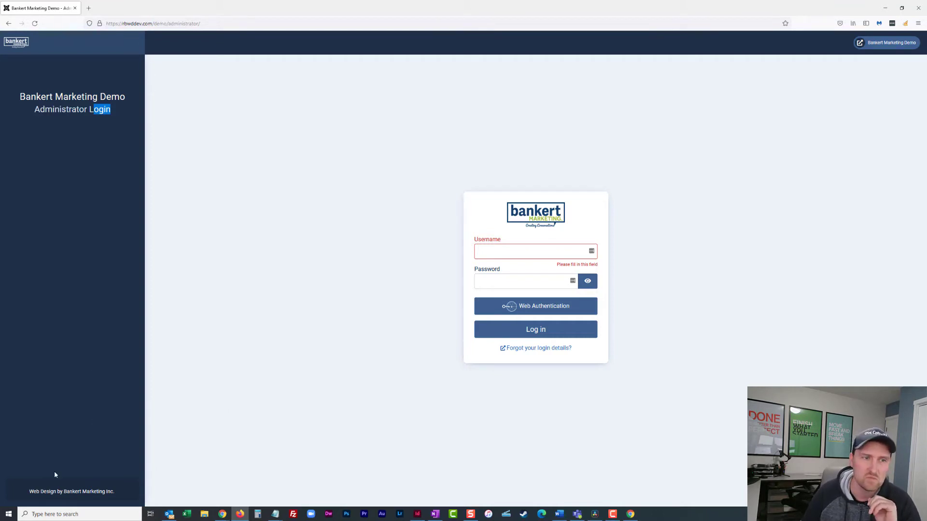